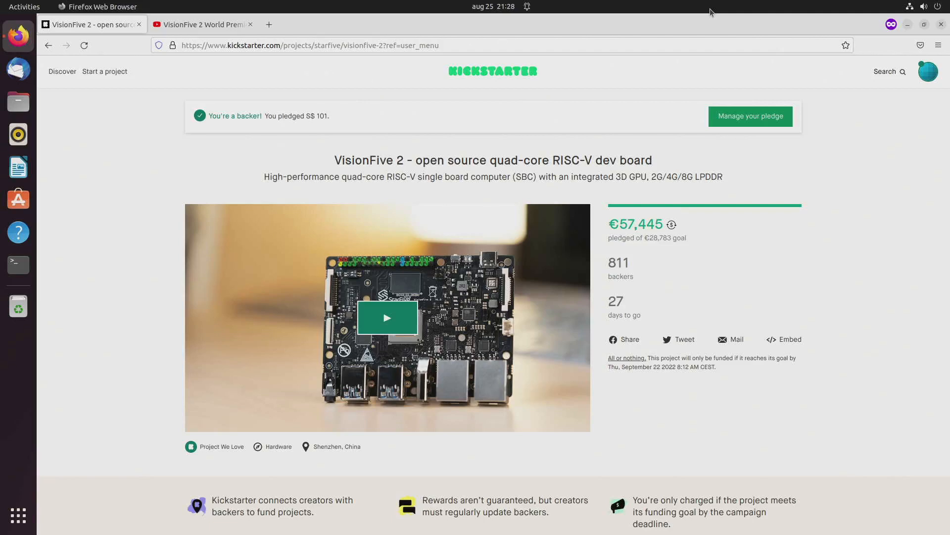
pyautogui.moveTo(723, 16)
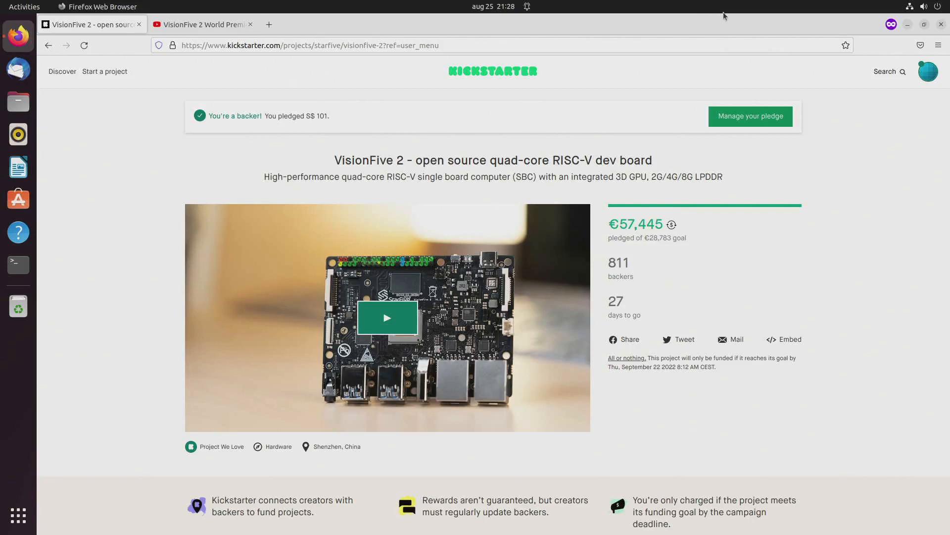
pyautogui.moveTo(679, 47)
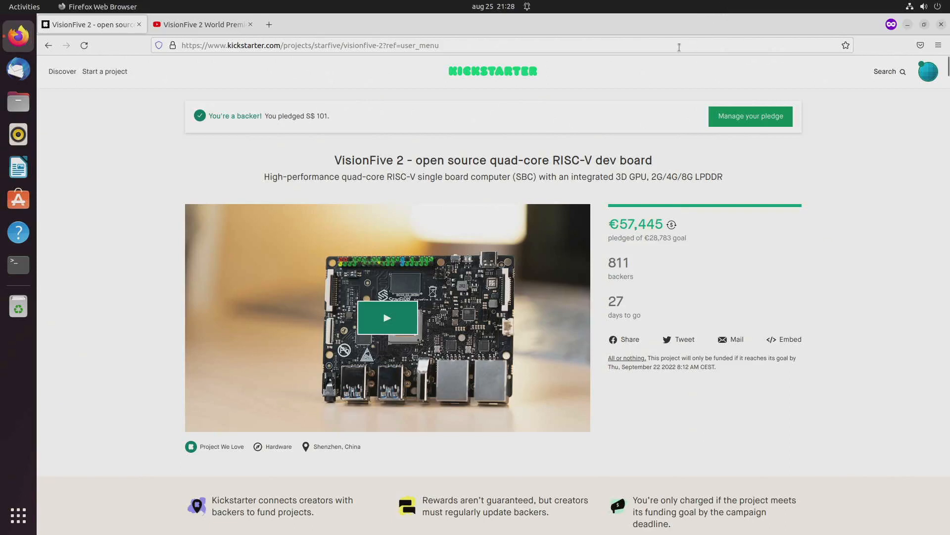
pyautogui.moveTo(651, 18)
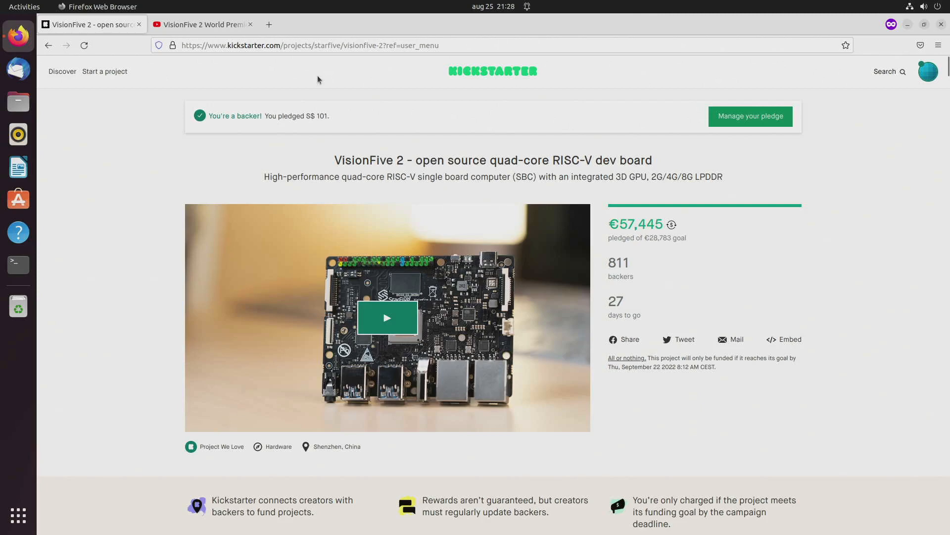
pyautogui.moveTo(446, 134)
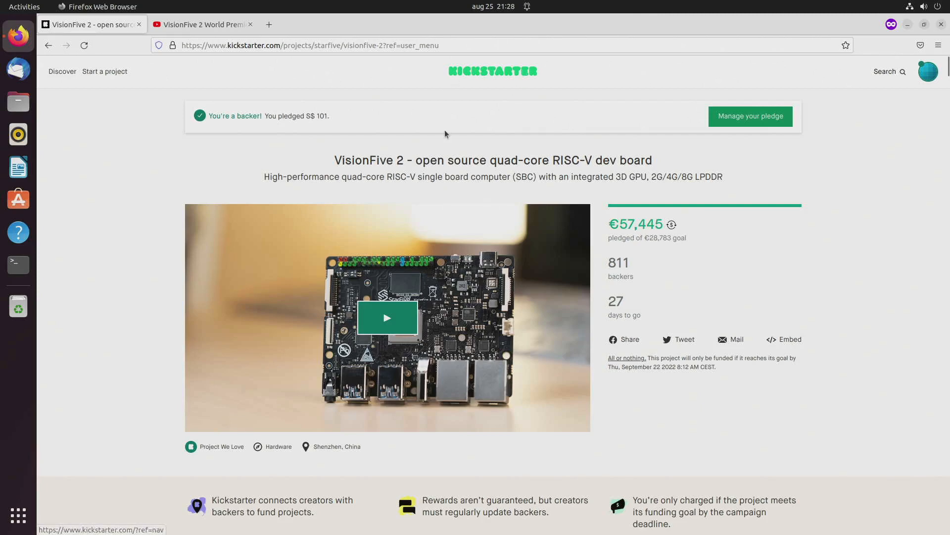
pyautogui.moveTo(344, 172)
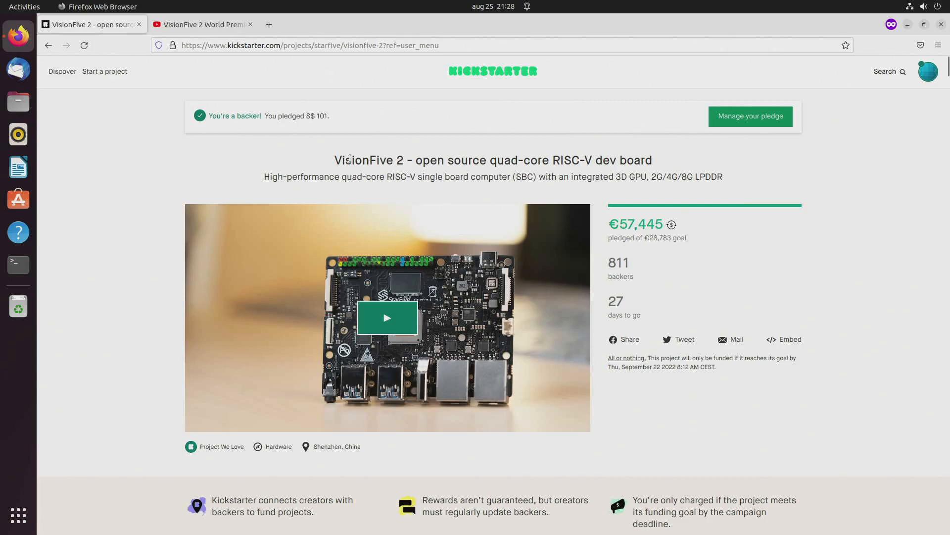
pyautogui.moveTo(350, 159)
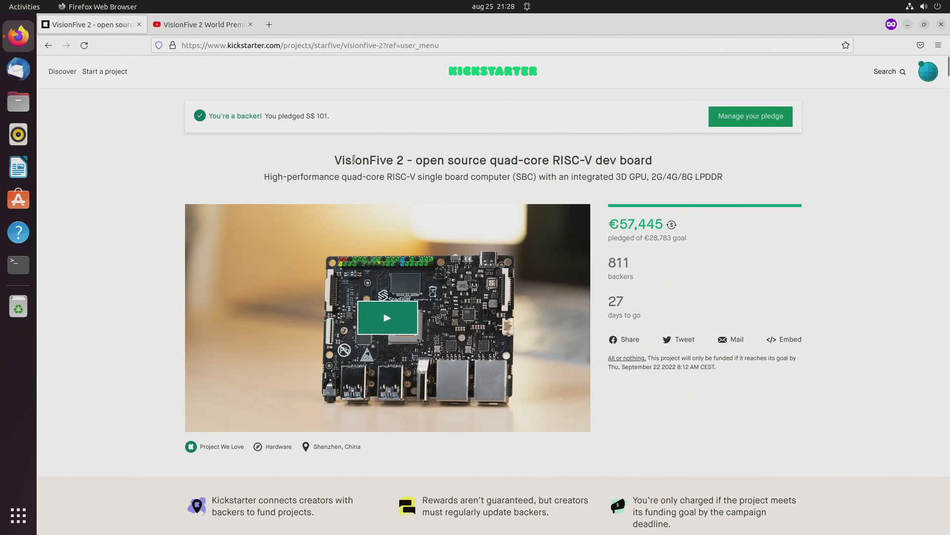
pyautogui.moveTo(266, 119)
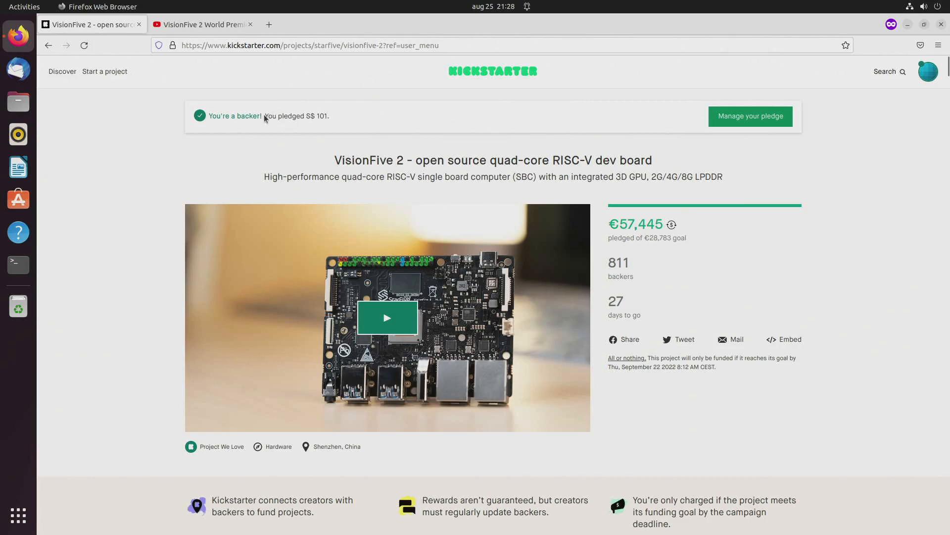
pyautogui.moveTo(210, 136)
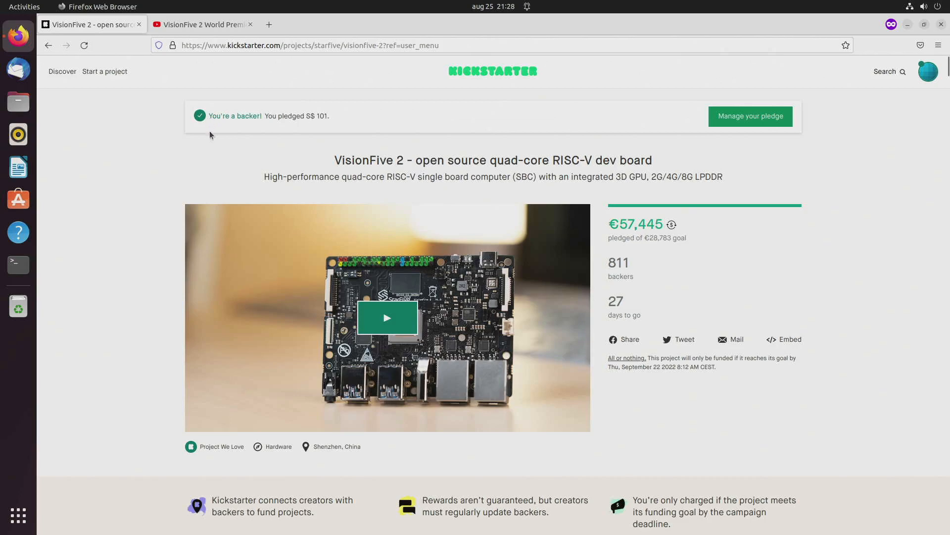
pyautogui.moveTo(878, 243)
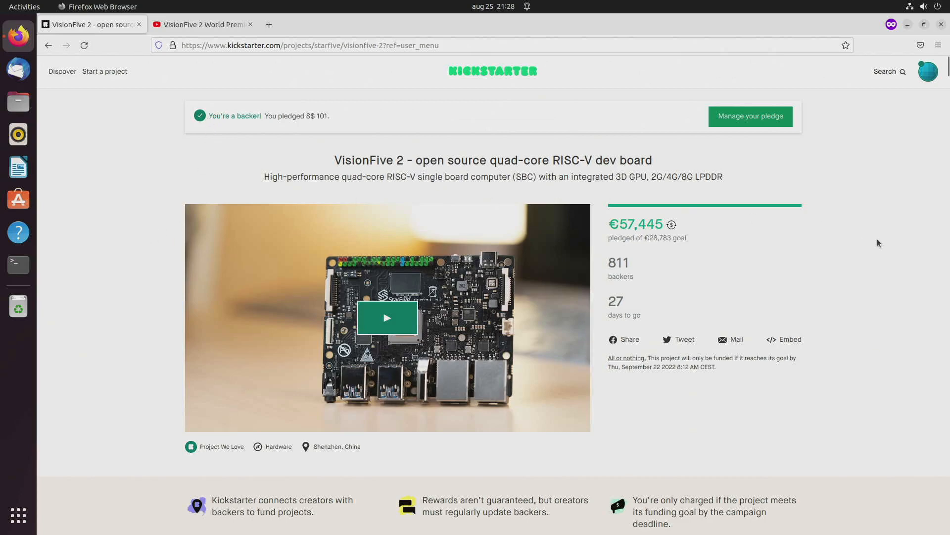
pyautogui.moveTo(845, 285)
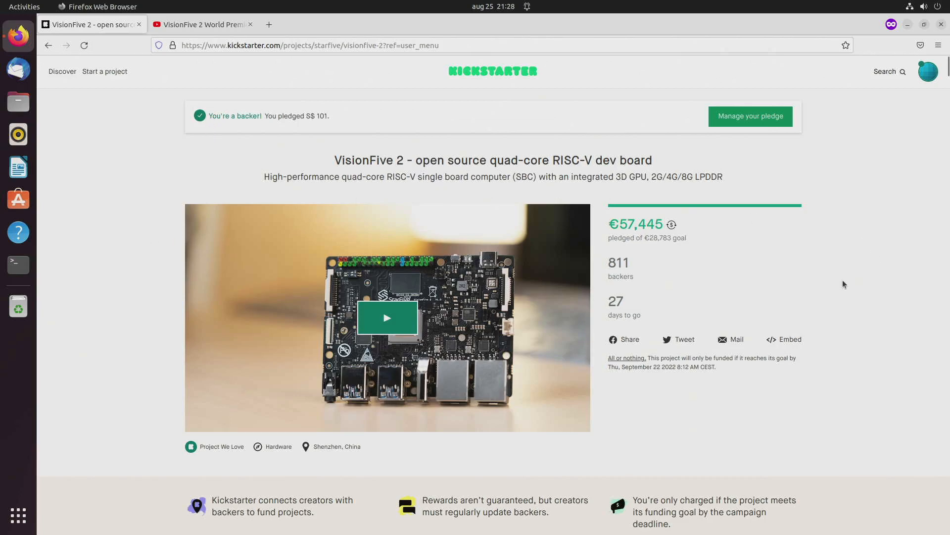
pyautogui.moveTo(847, 275)
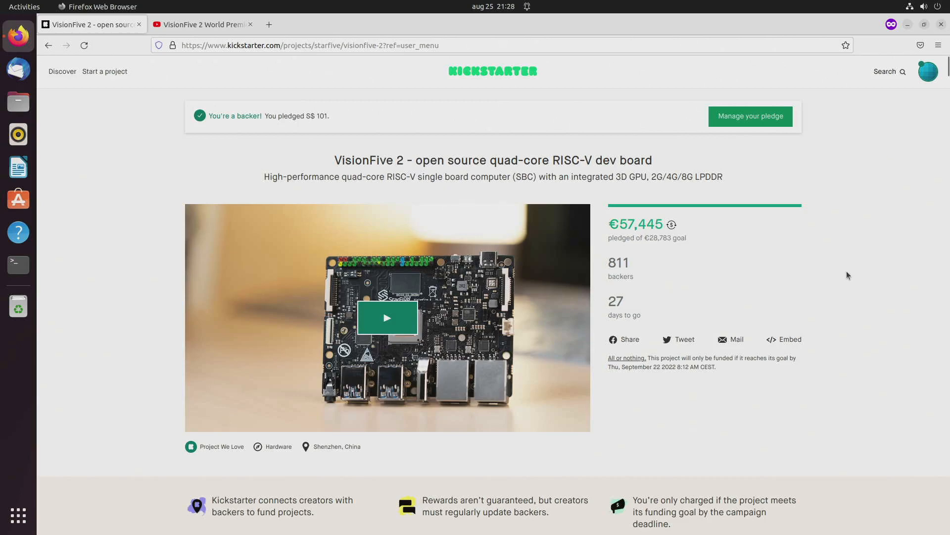
# - Scroll the campaign story to the labelled front and back board diagrams and the 'Expandable' section
pyautogui.scroll(-3)
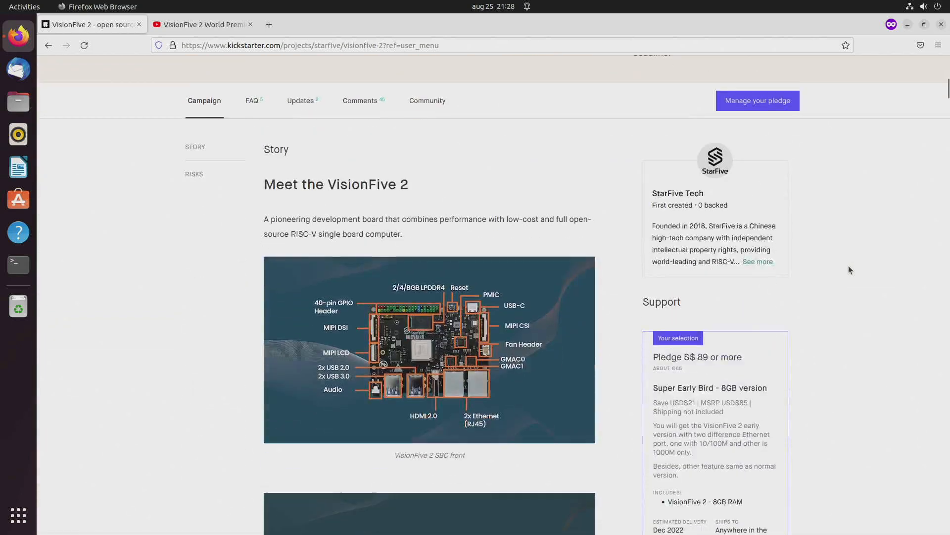
pyautogui.scroll(-3)
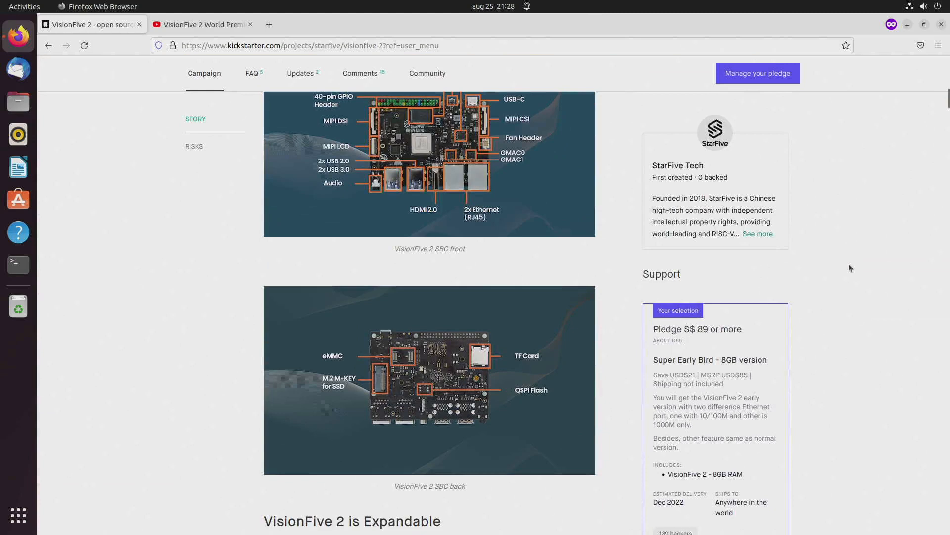
pyautogui.scroll(-3)
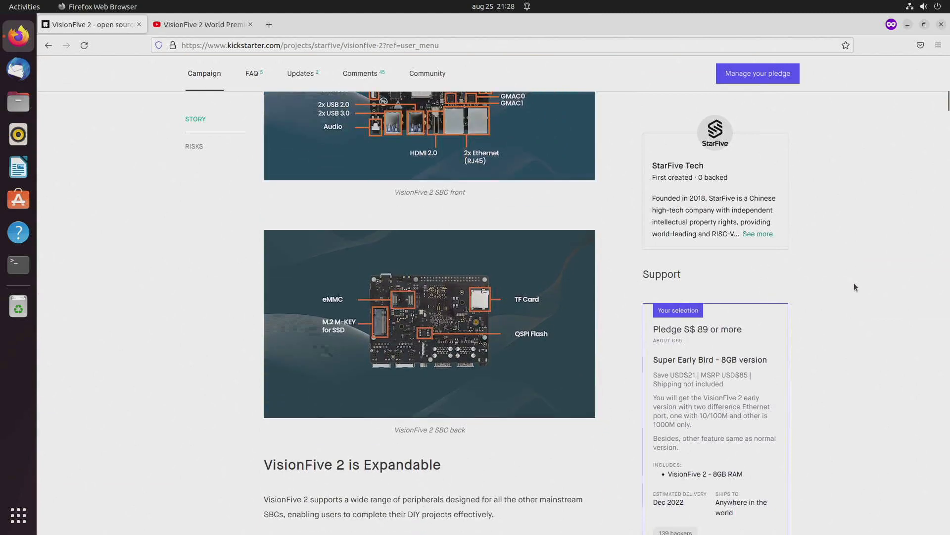
pyautogui.moveTo(858, 288)
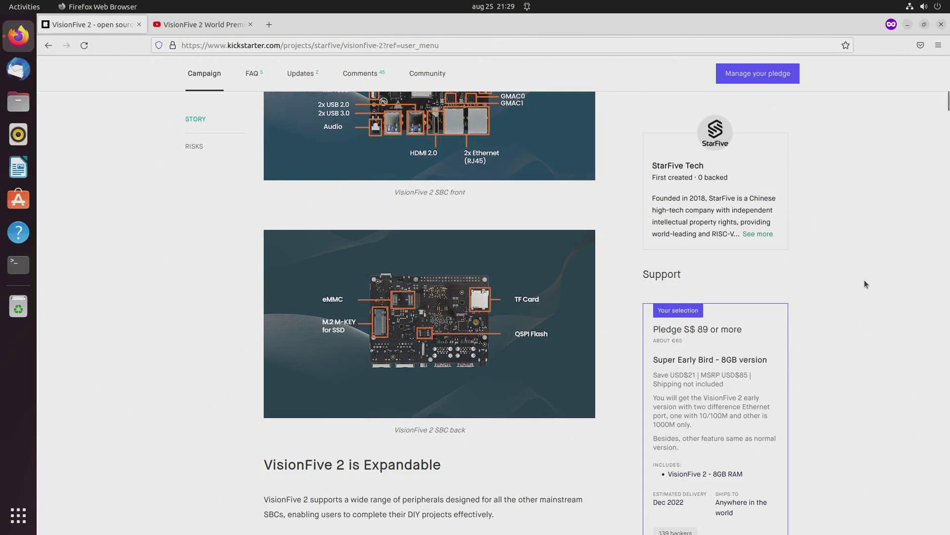
pyautogui.moveTo(836, 304)
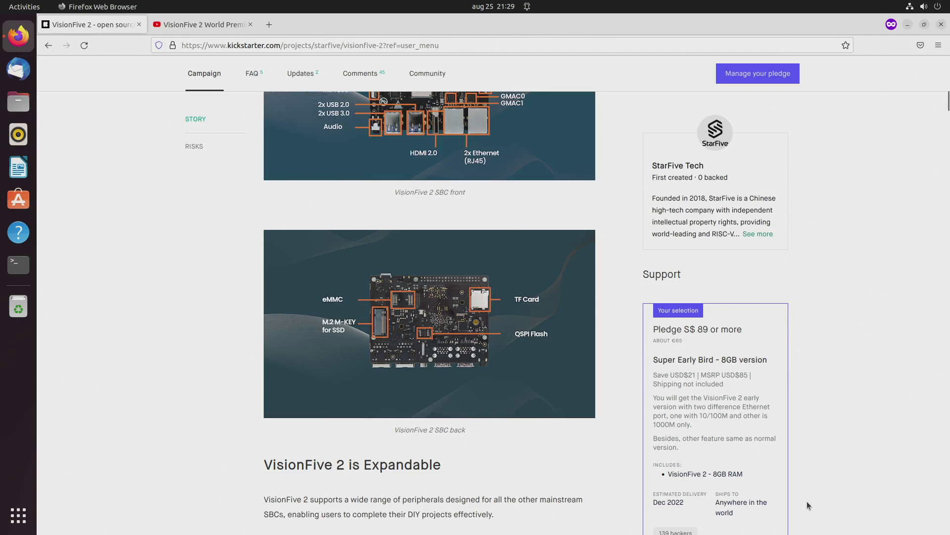
pyautogui.moveTo(807, 443)
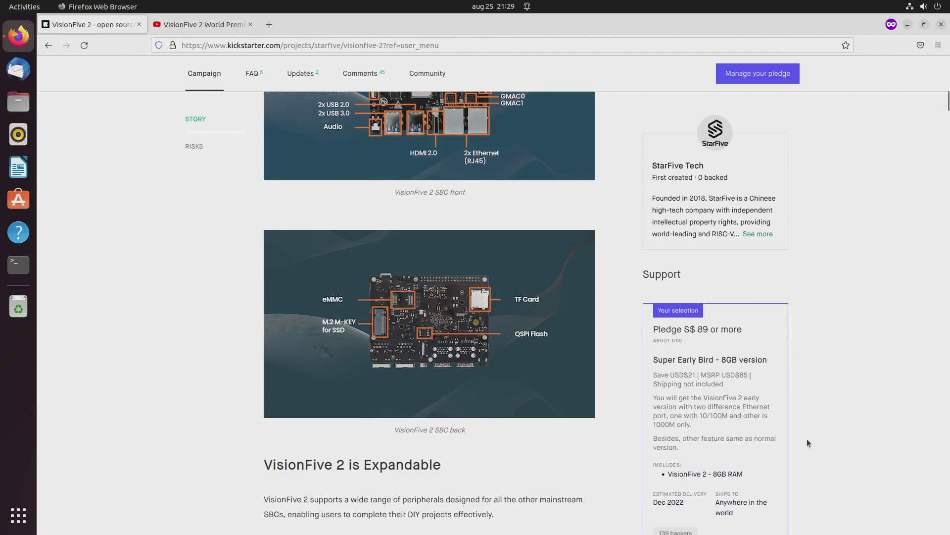
pyautogui.moveTo(807, 443)
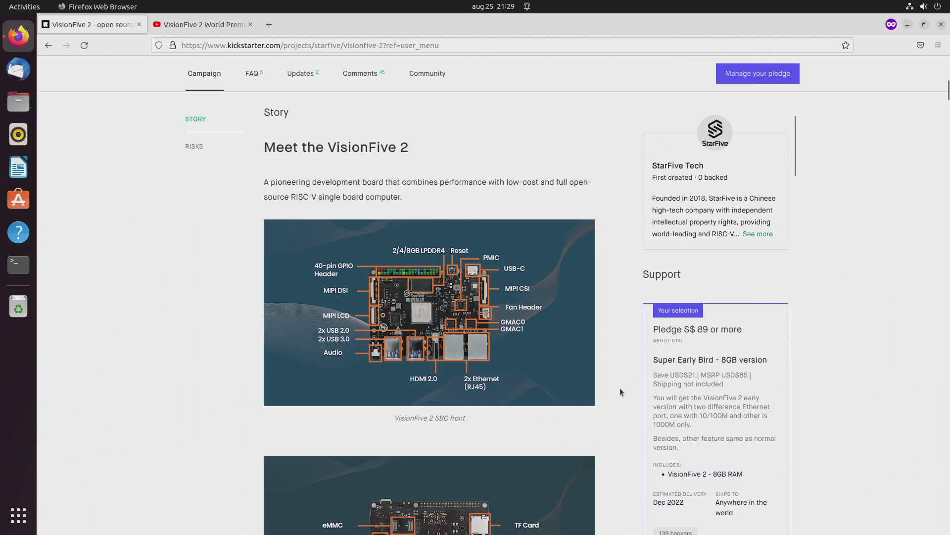
pyautogui.moveTo(629, 351)
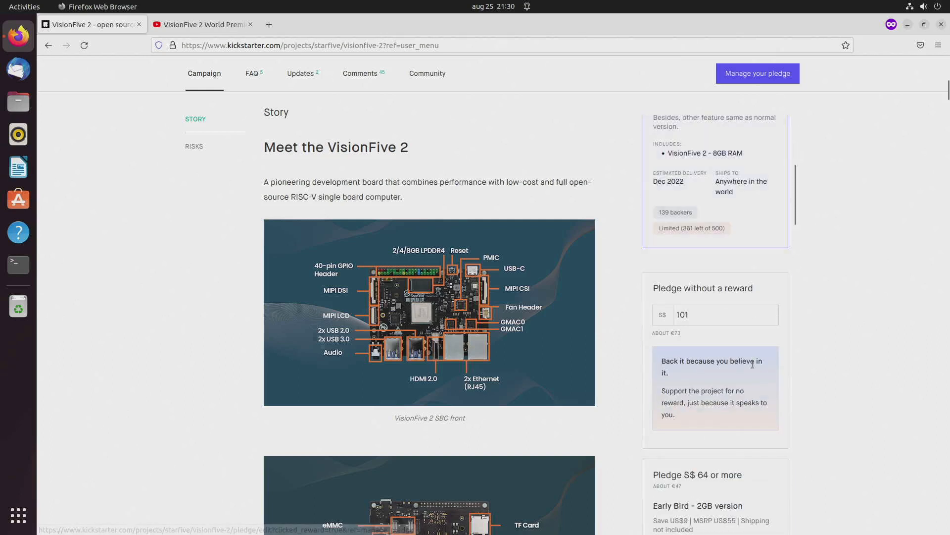
# - Scroll the rewards sidebar to the S$64 Early Bird 2GB version tier
pyautogui.scroll(-3)
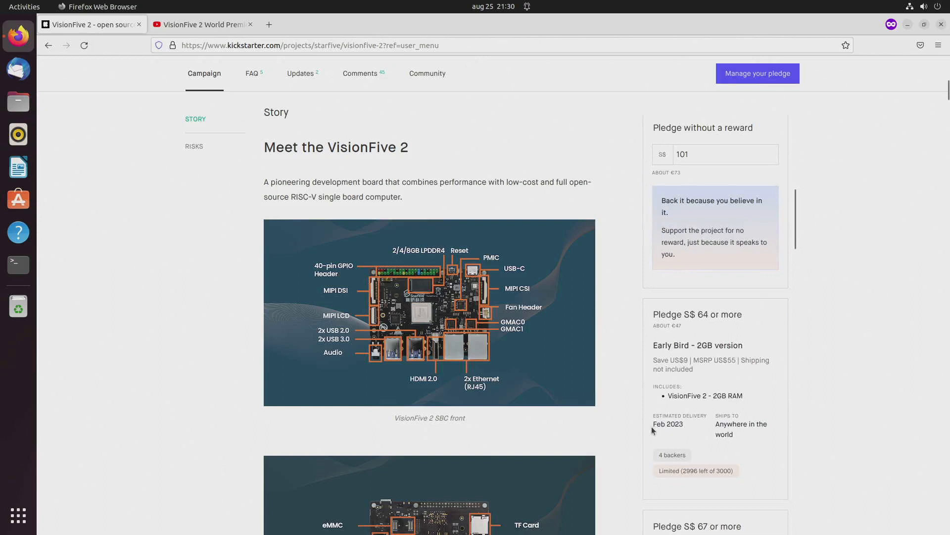
pyautogui.moveTo(684, 433)
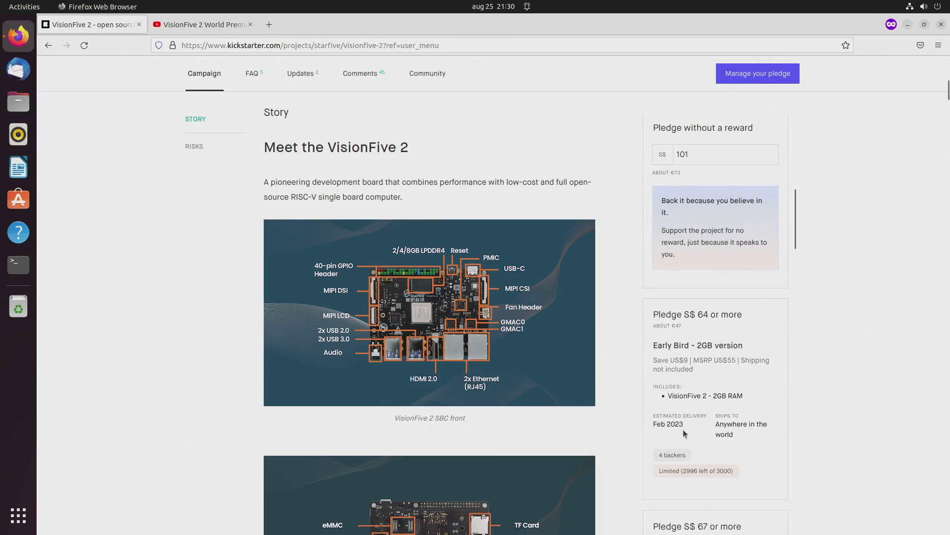
pyautogui.moveTo(608, 285)
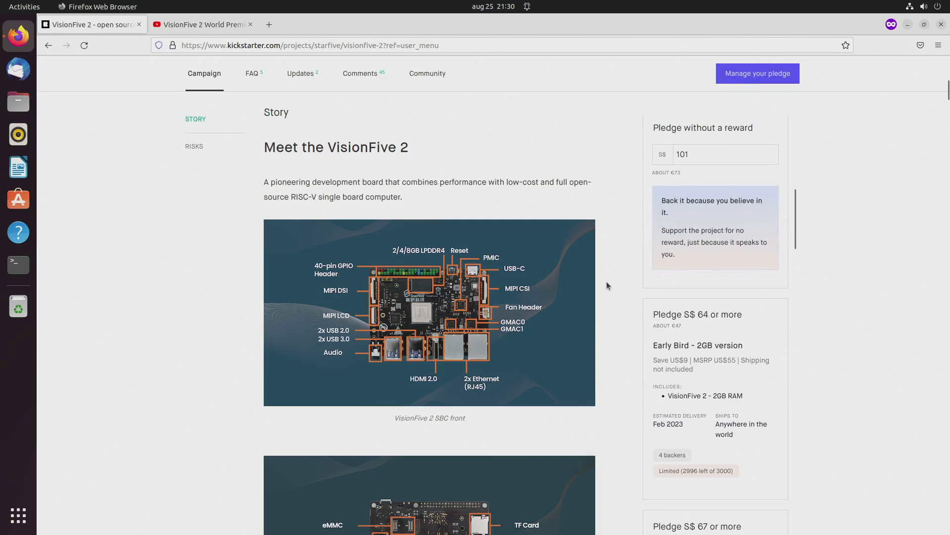
pyautogui.moveTo(621, 259)
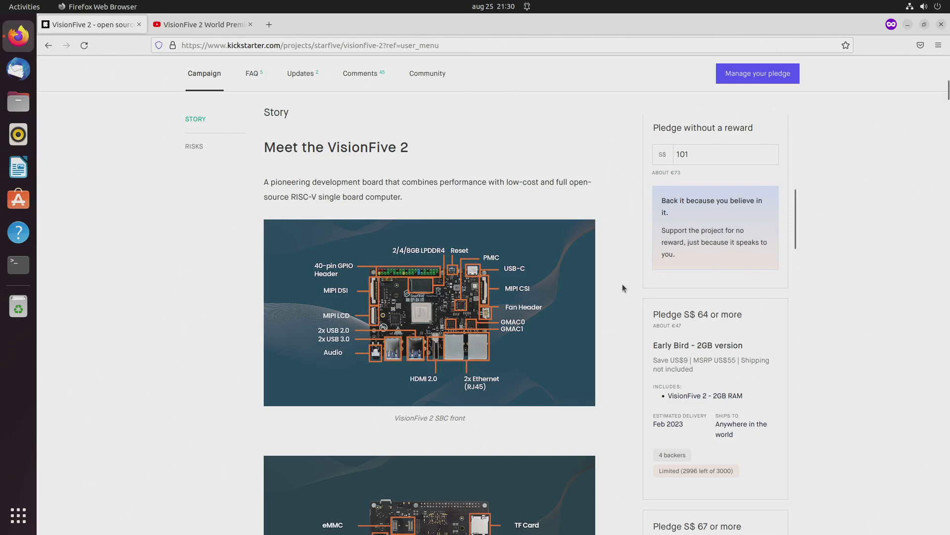
pyautogui.scroll(-3)
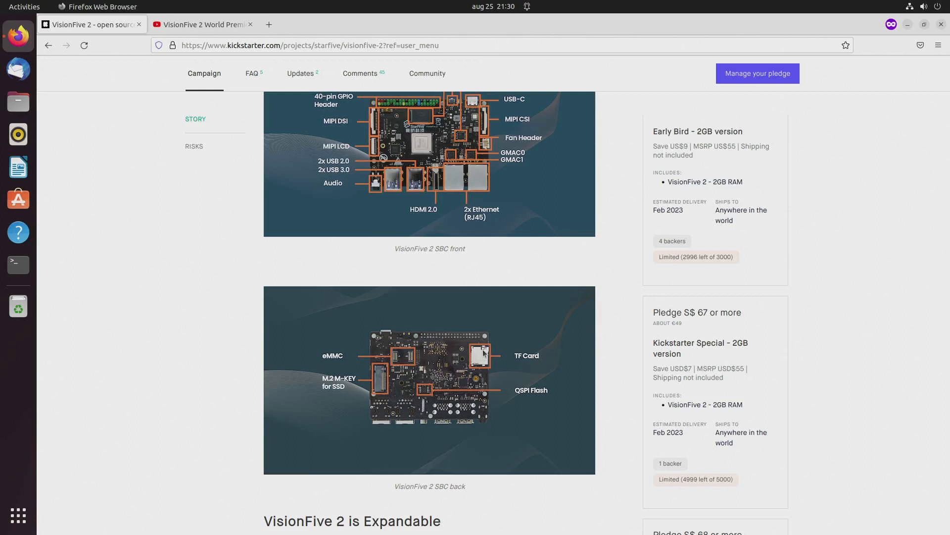
pyautogui.moveTo(395, 362)
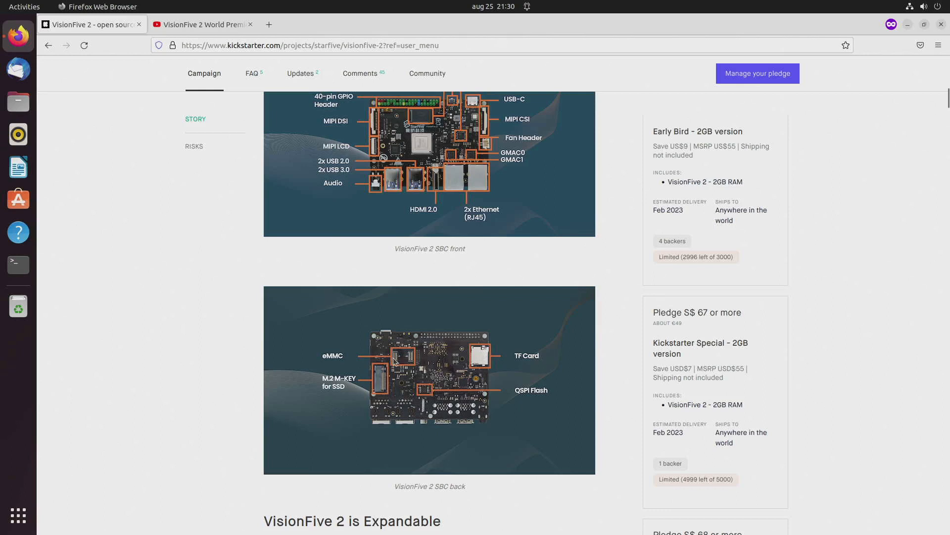
pyautogui.moveTo(410, 366)
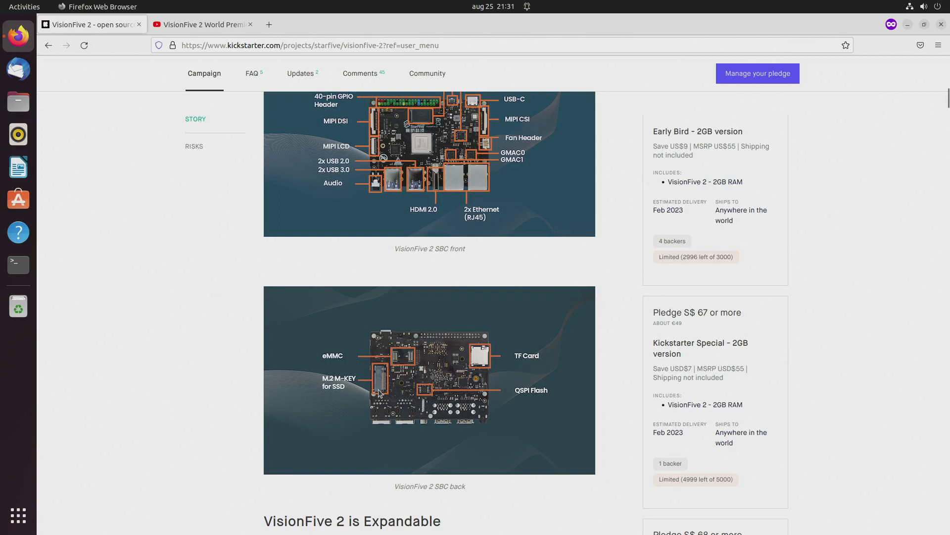
pyautogui.moveTo(344, 396)
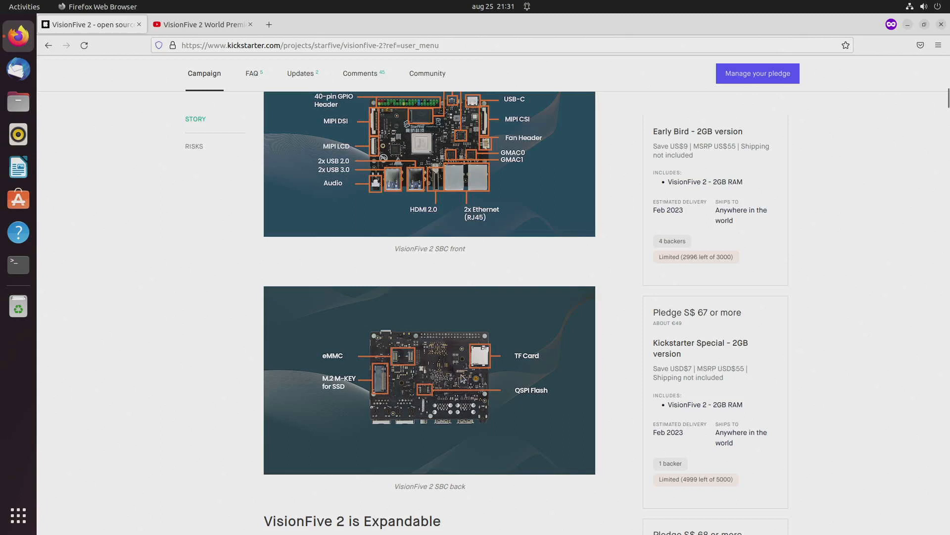
pyautogui.moveTo(610, 377)
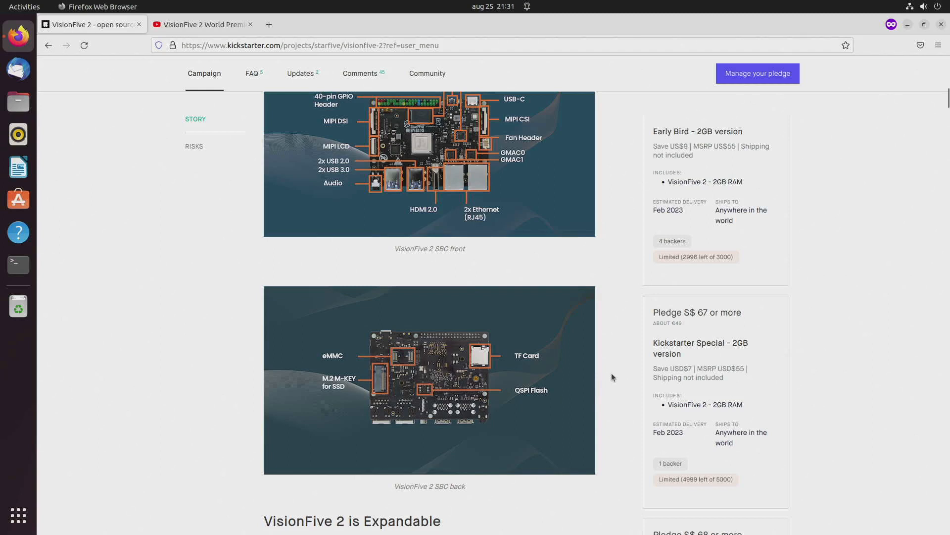
pyautogui.moveTo(614, 377)
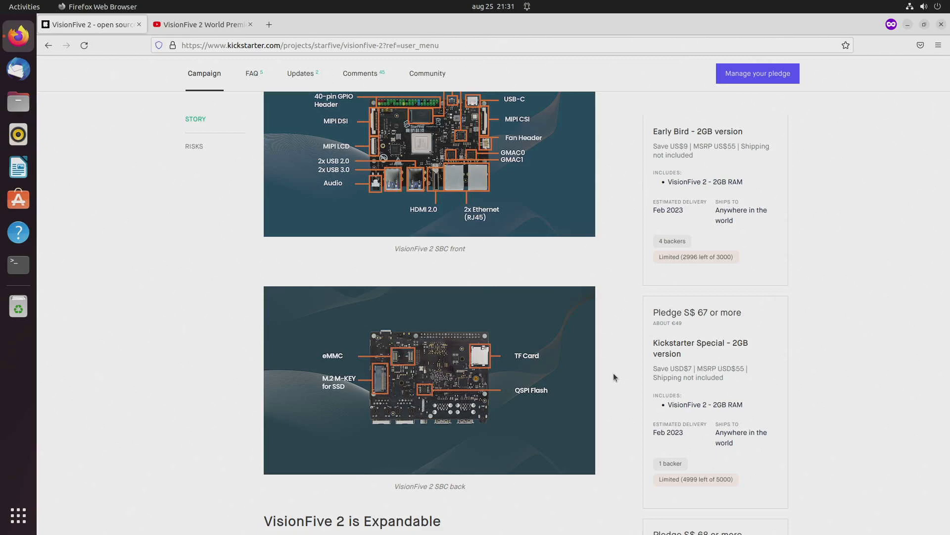
# - Scroll past the peripherals and SSD photos to the Operating Systems plan with Ubuntu, Debian and Fedora logos
pyautogui.scroll(-3)
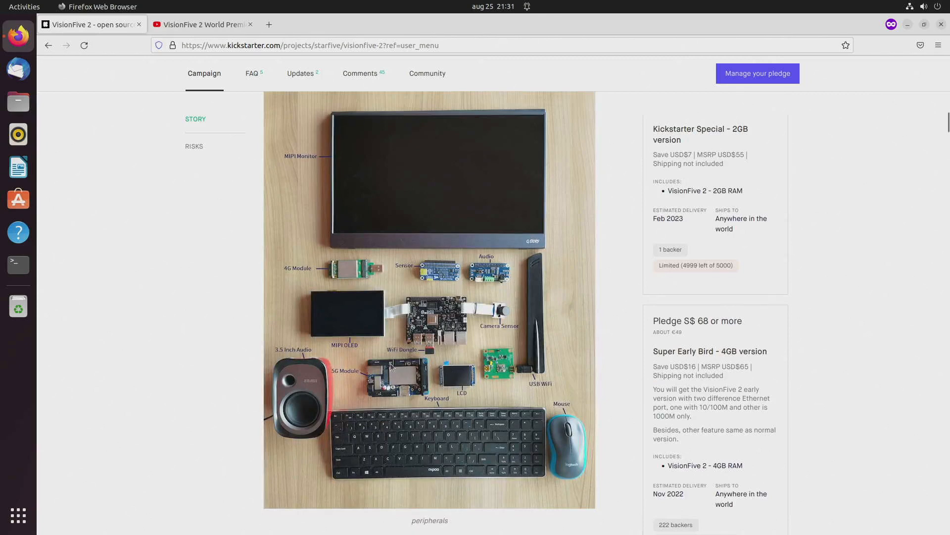
pyautogui.moveTo(387, 366)
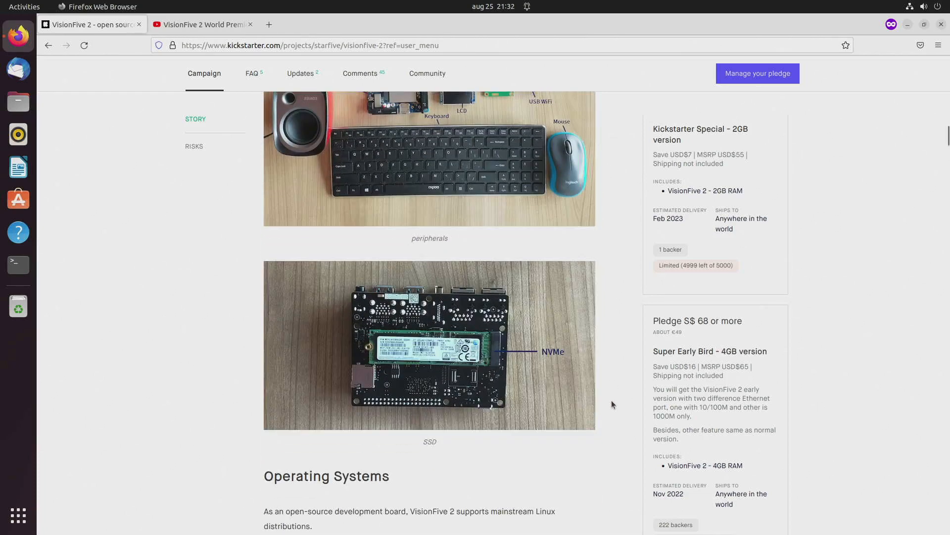
pyautogui.scroll(-3)
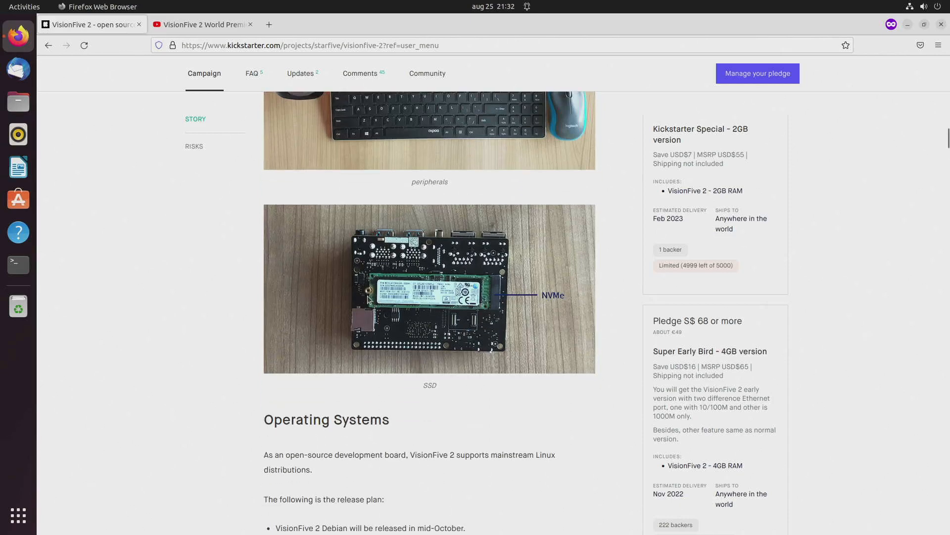
pyautogui.moveTo(368, 301)
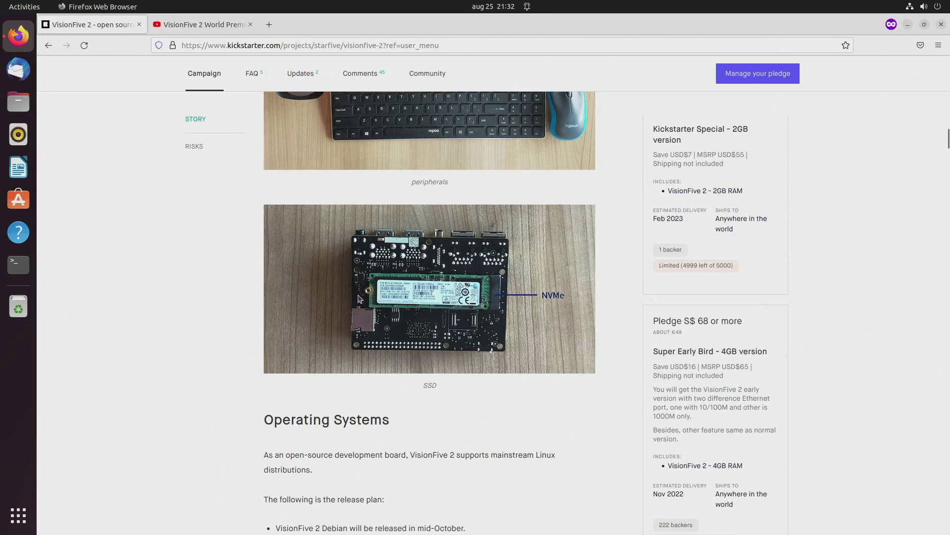
pyautogui.moveTo(611, 398)
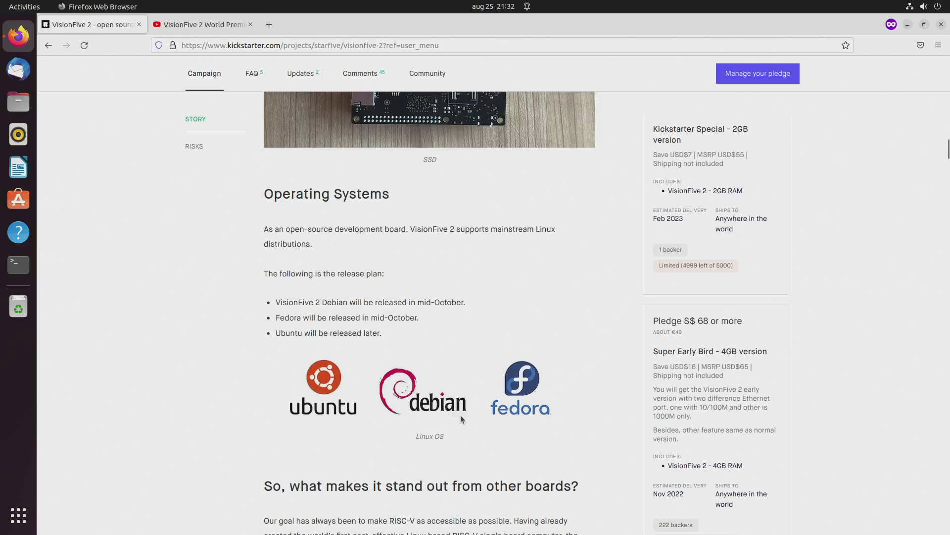
pyautogui.moveTo(337, 407)
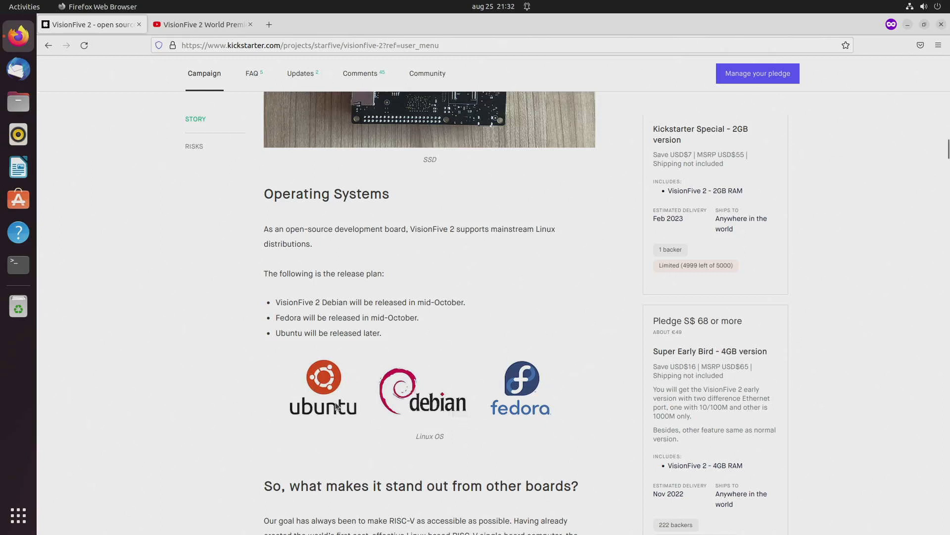
pyautogui.moveTo(588, 394)
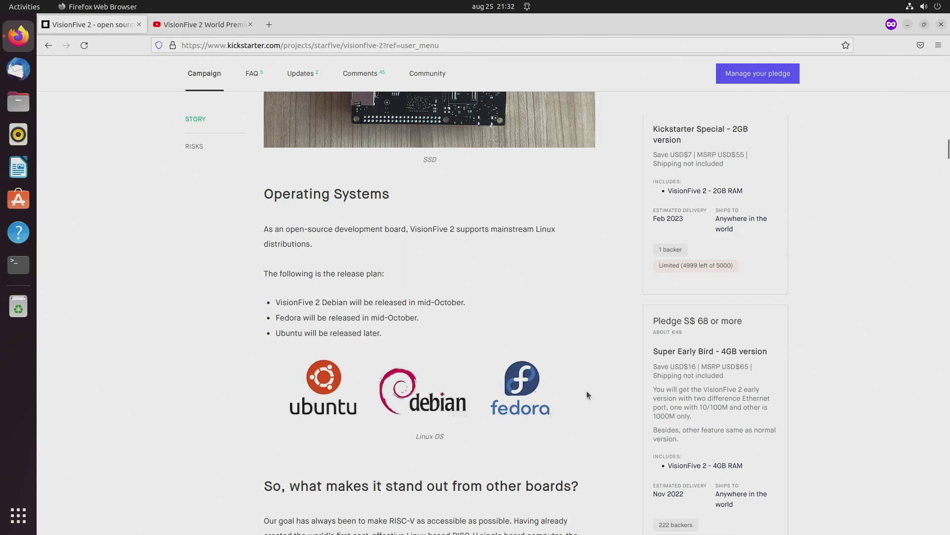
pyautogui.moveTo(595, 397)
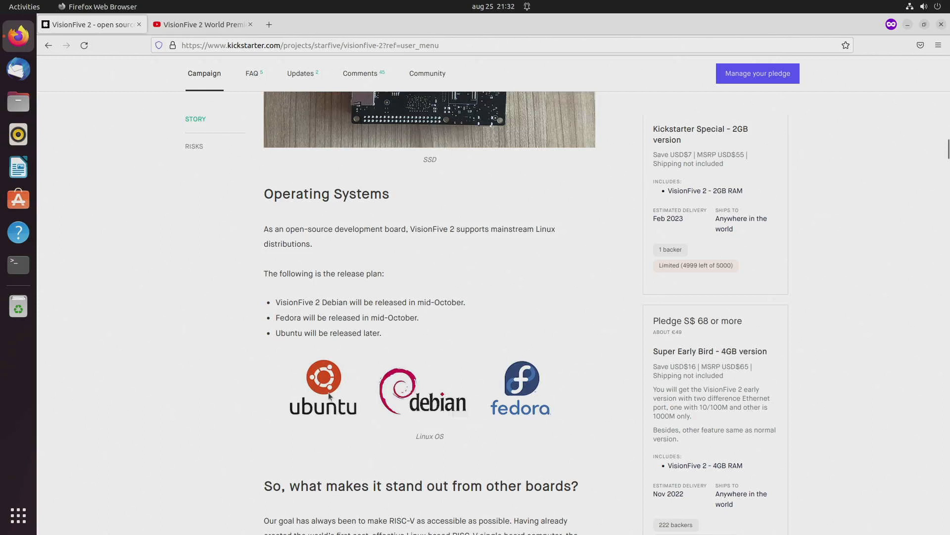
pyautogui.moveTo(373, 424)
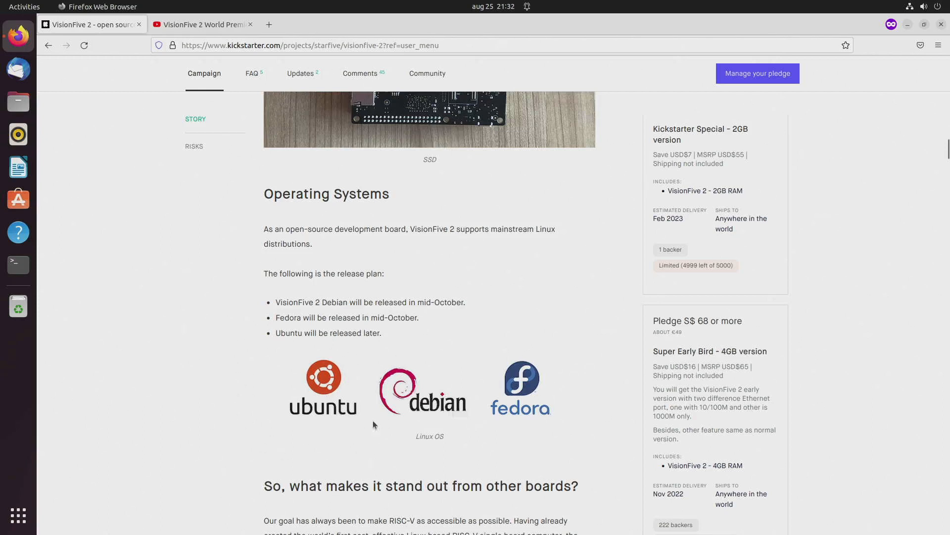
pyautogui.moveTo(602, 390)
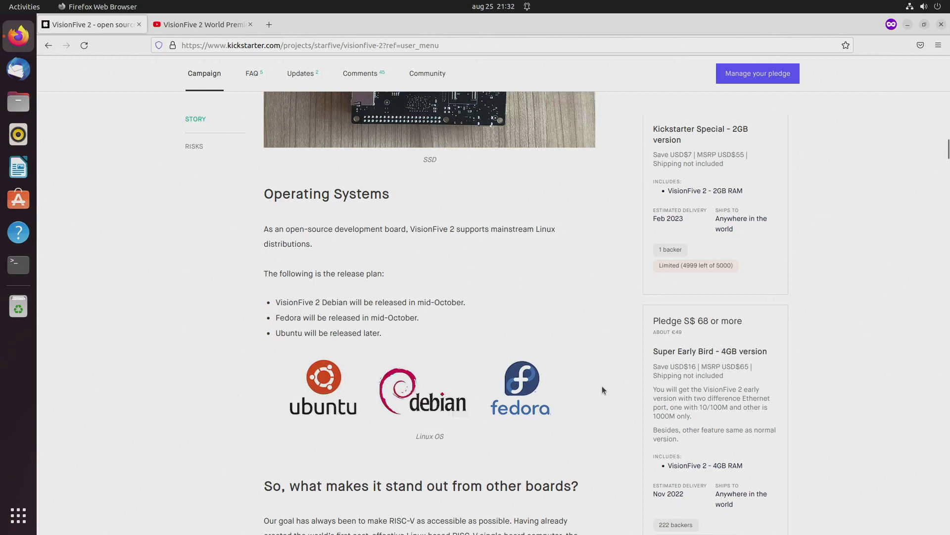
# - Scroll to the Backer Tier / KS Price / MSRP / Discount table and select the 4GB Super Early Bird's USD$65 MSRP
pyautogui.scroll(-3)
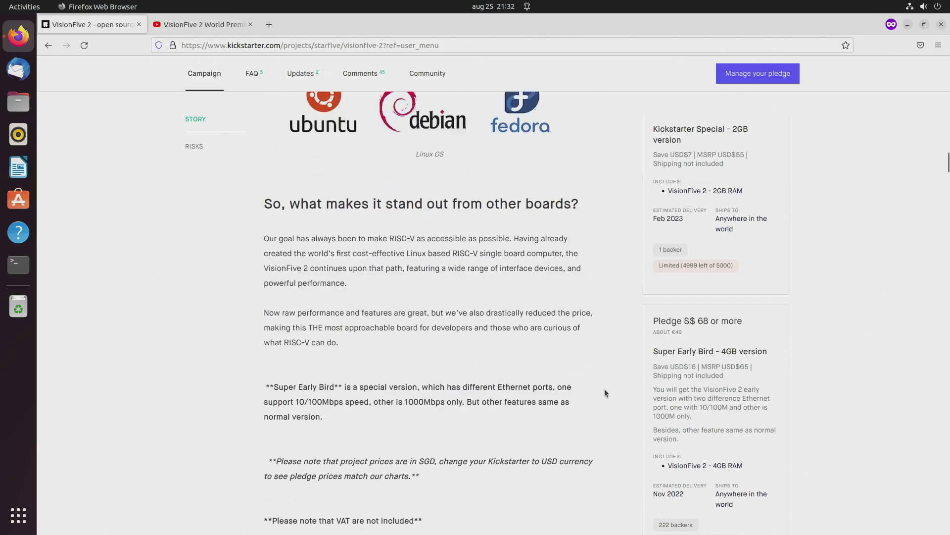
pyautogui.scroll(-3)
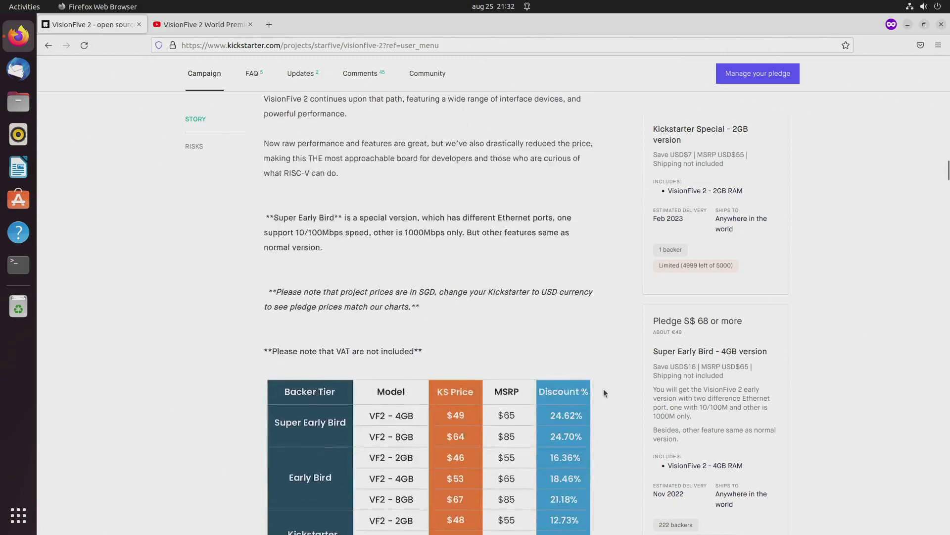
pyautogui.scroll(-3)
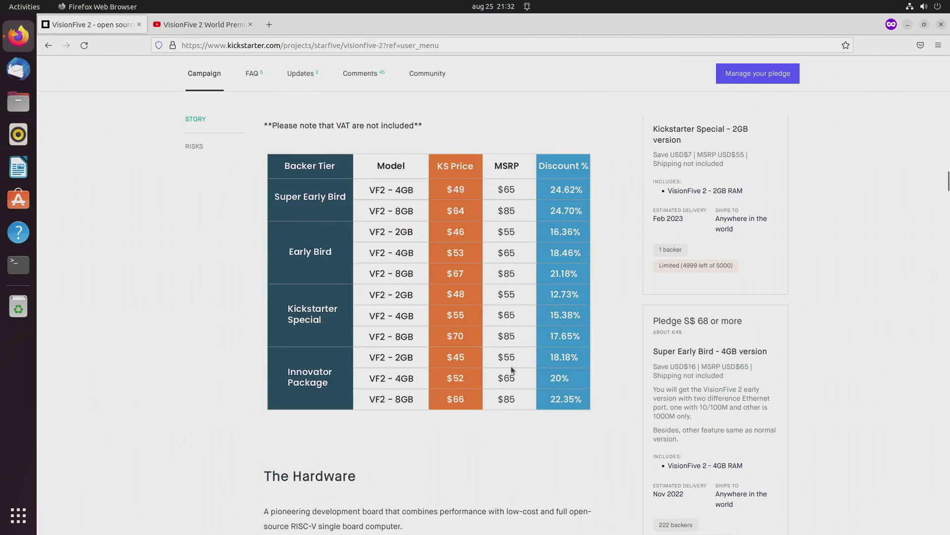
pyautogui.moveTo(496, 172)
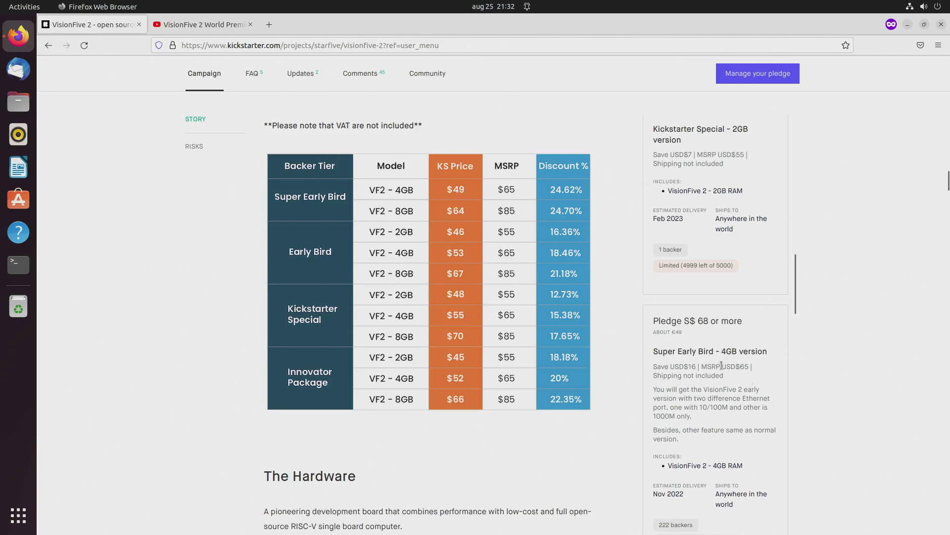
pyautogui.doubleClick(734, 367)
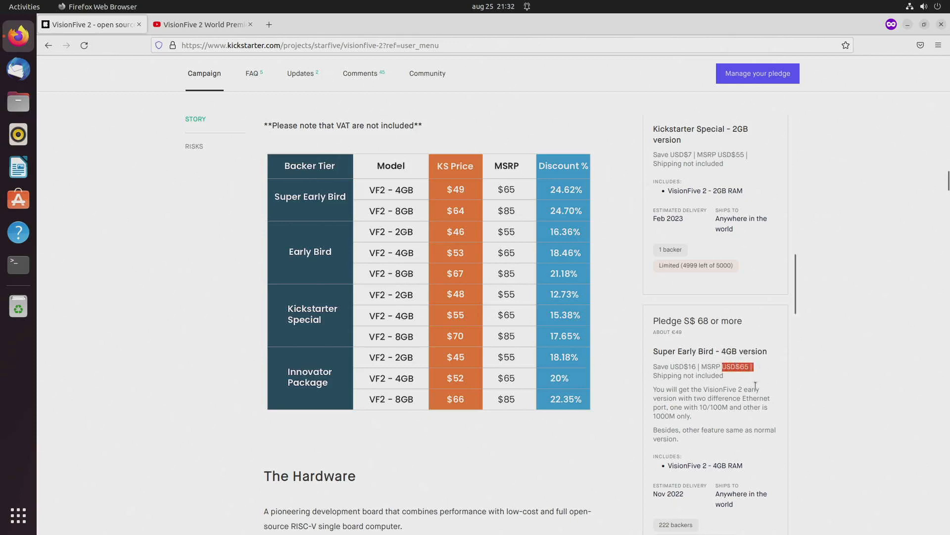
pyautogui.moveTo(774, 414)
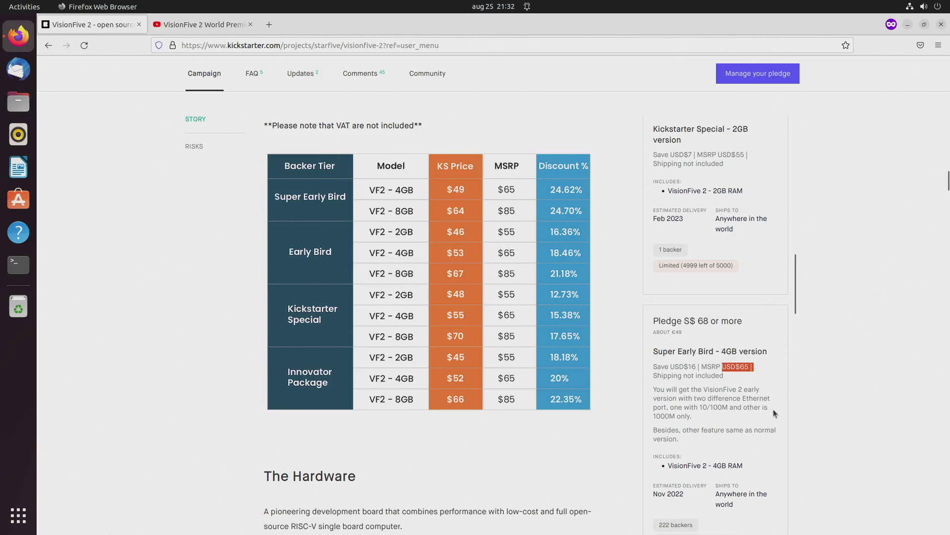
# - Continue down the pricing table and select the 8GB Early Bird's US$85 MSRP
pyautogui.scroll(-3)
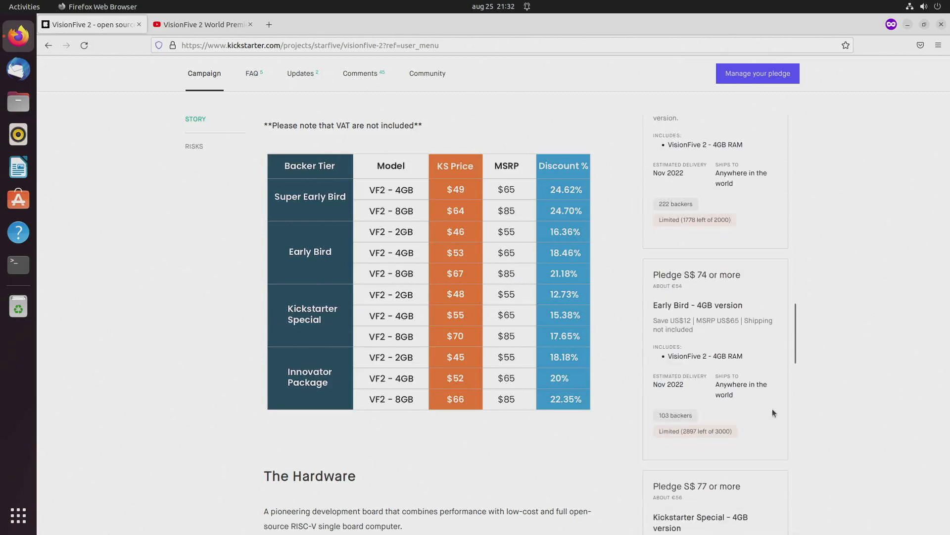
pyautogui.scroll(-3)
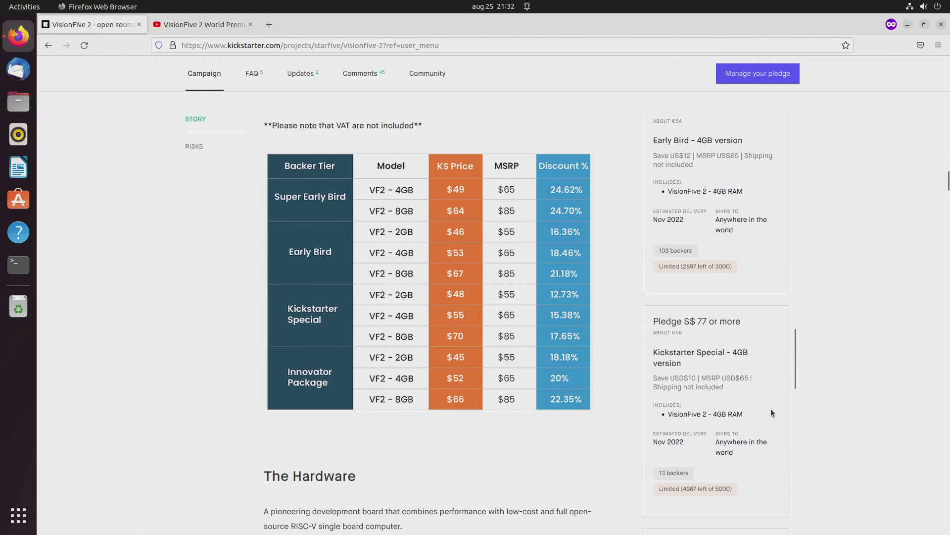
pyautogui.scroll(-3)
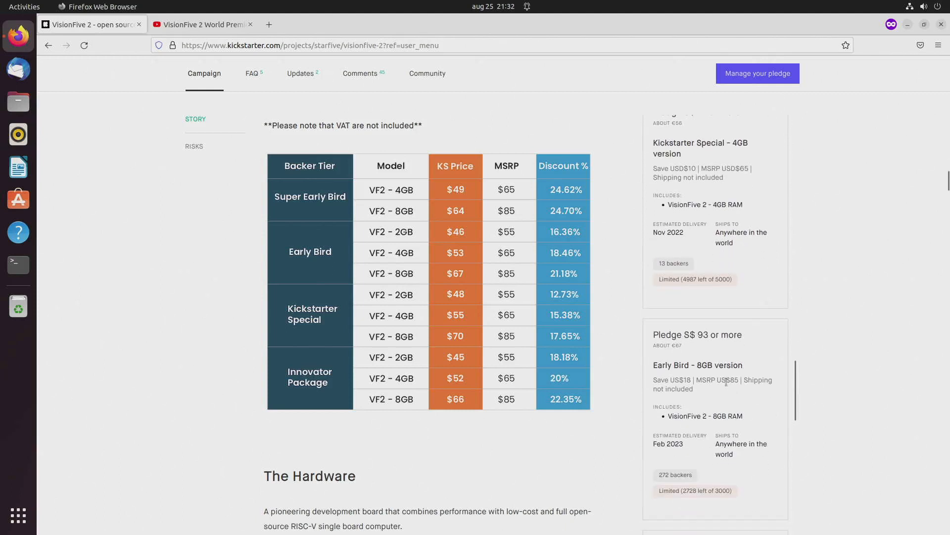
pyautogui.doubleClick(730, 380)
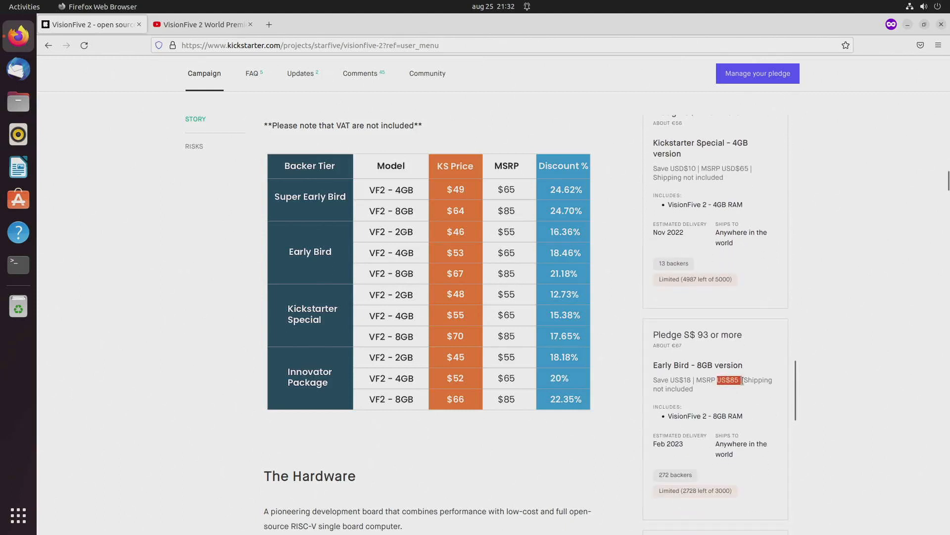
pyautogui.moveTo(748, 413)
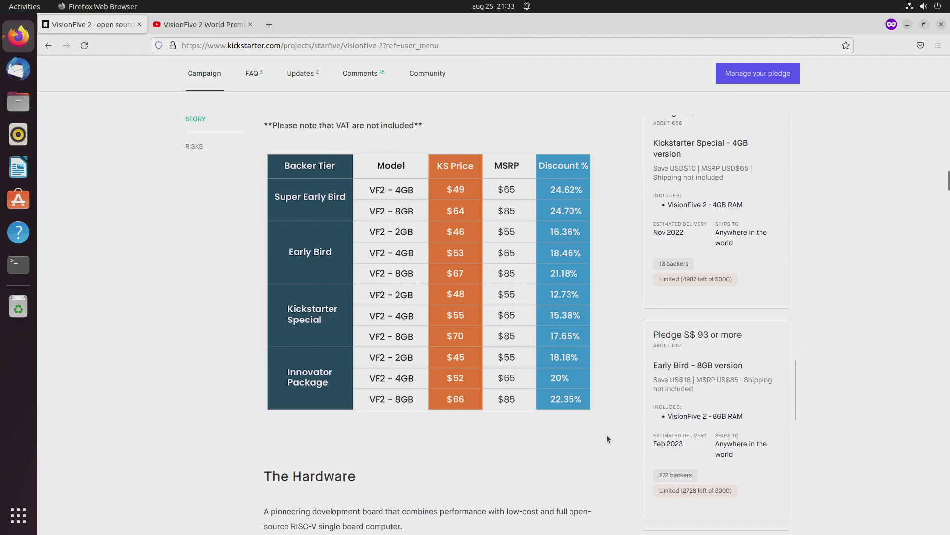
# - Scroll past the pricing table to The Hardware section and its VisionFive 2 vs VisionFive 1 table
pyautogui.scroll(-3)
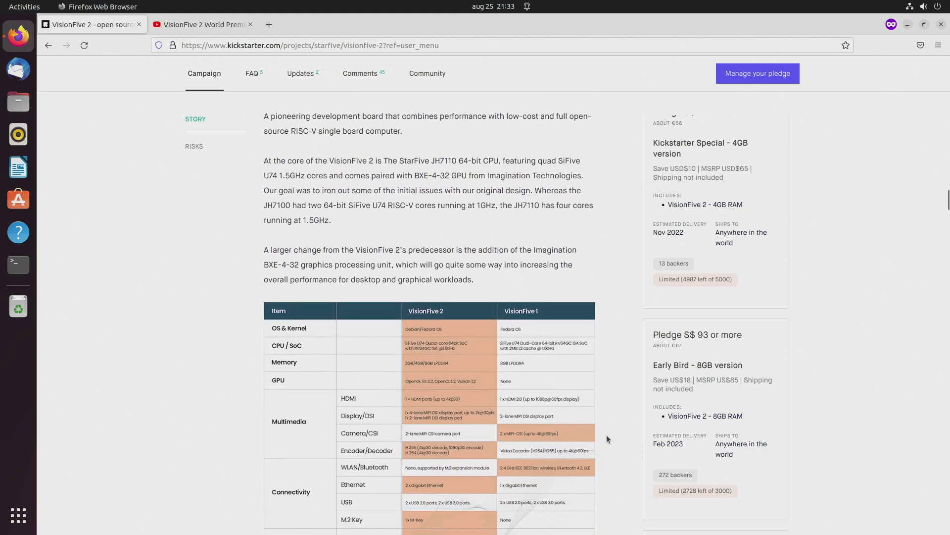
pyautogui.scroll(-3)
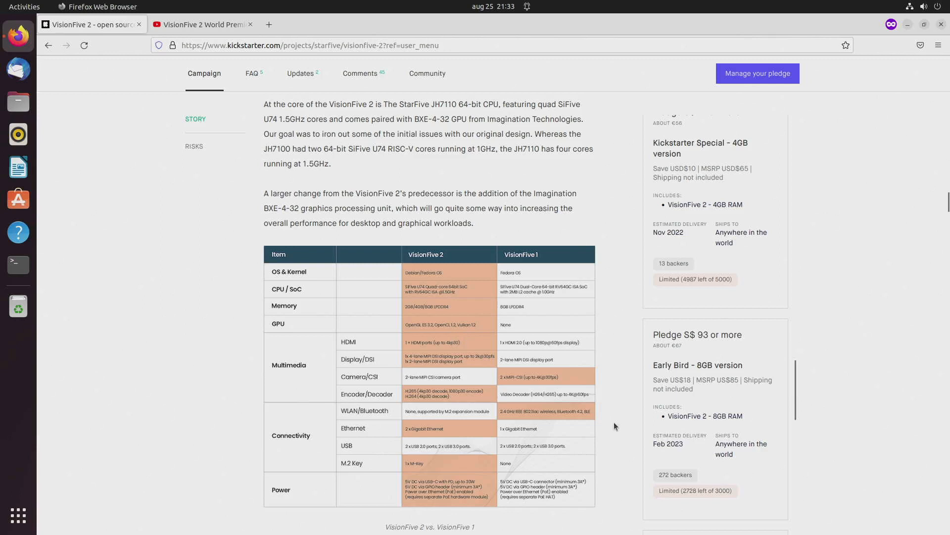
pyautogui.moveTo(621, 423)
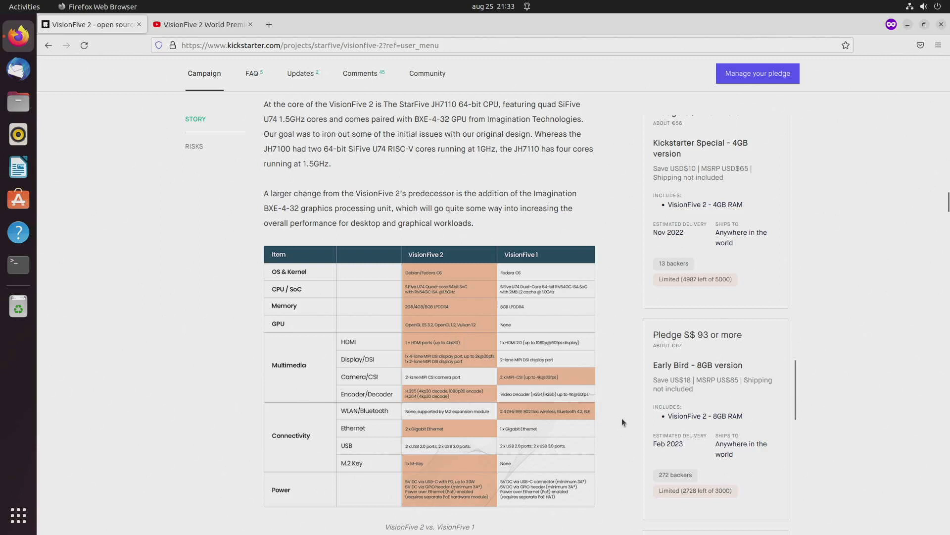
pyautogui.moveTo(622, 420)
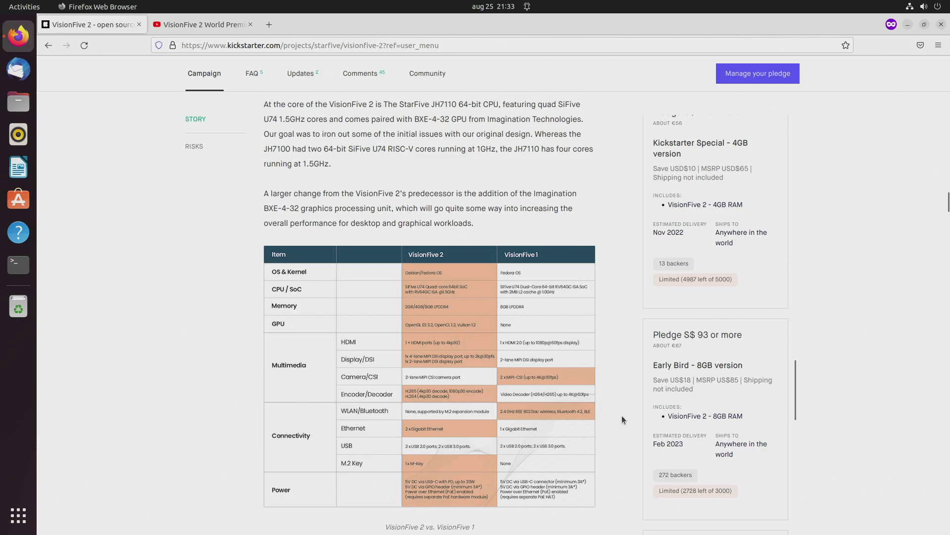
pyautogui.moveTo(455, 332)
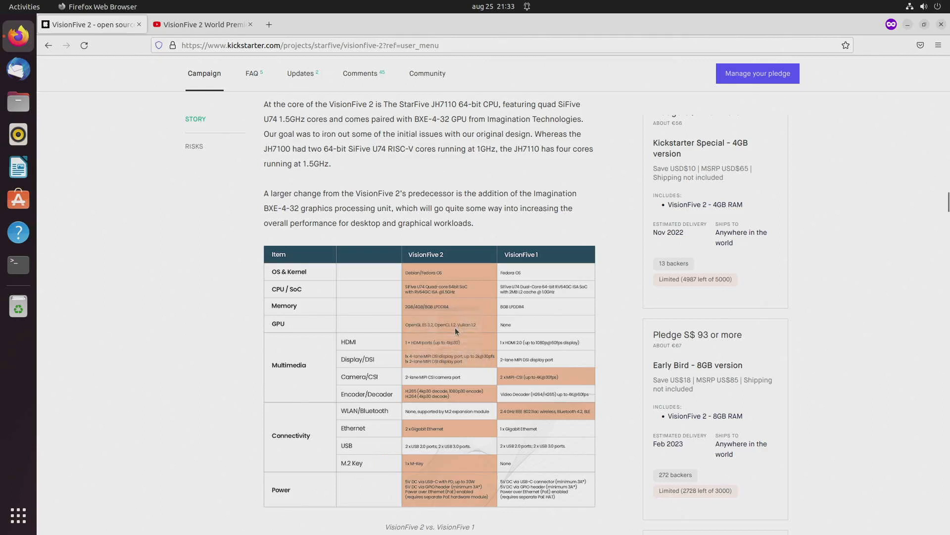
pyautogui.moveTo(546, 383)
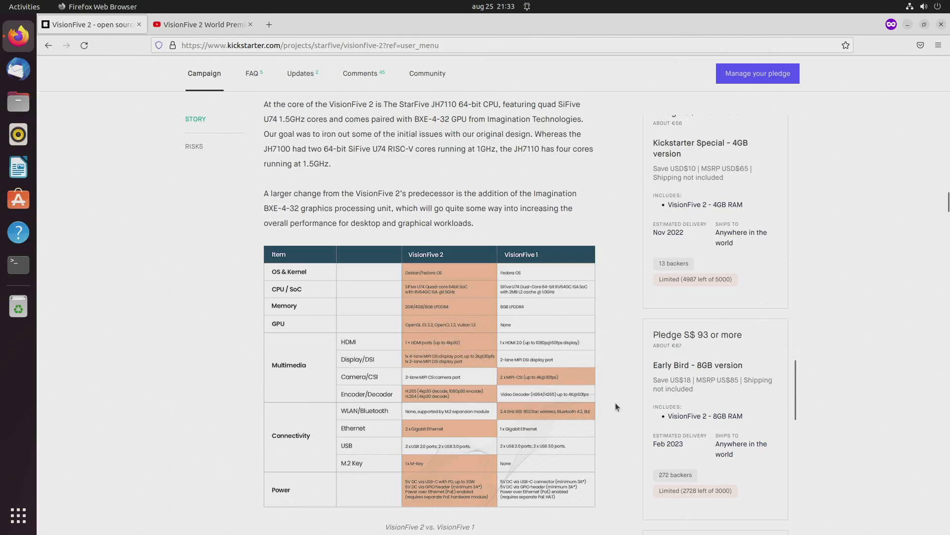
pyautogui.moveTo(416, 348)
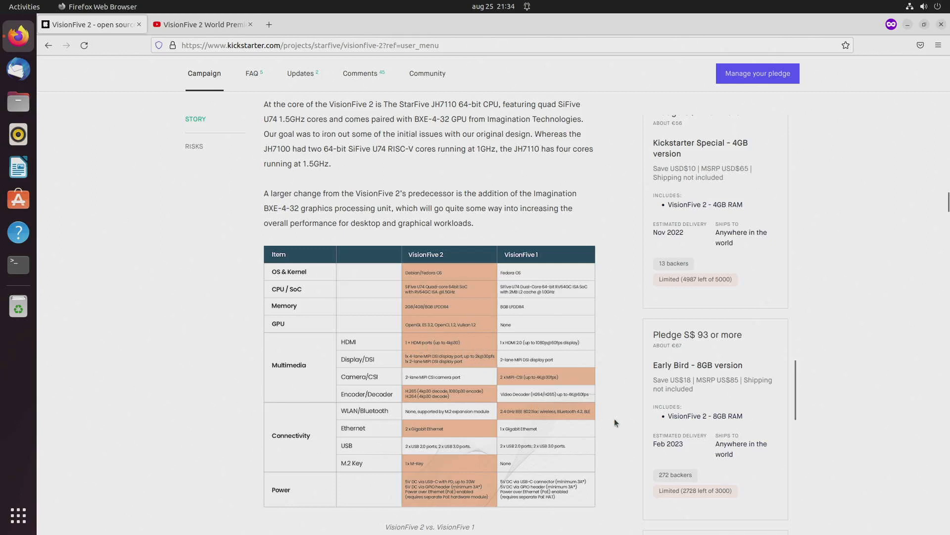
pyautogui.moveTo(462, 390)
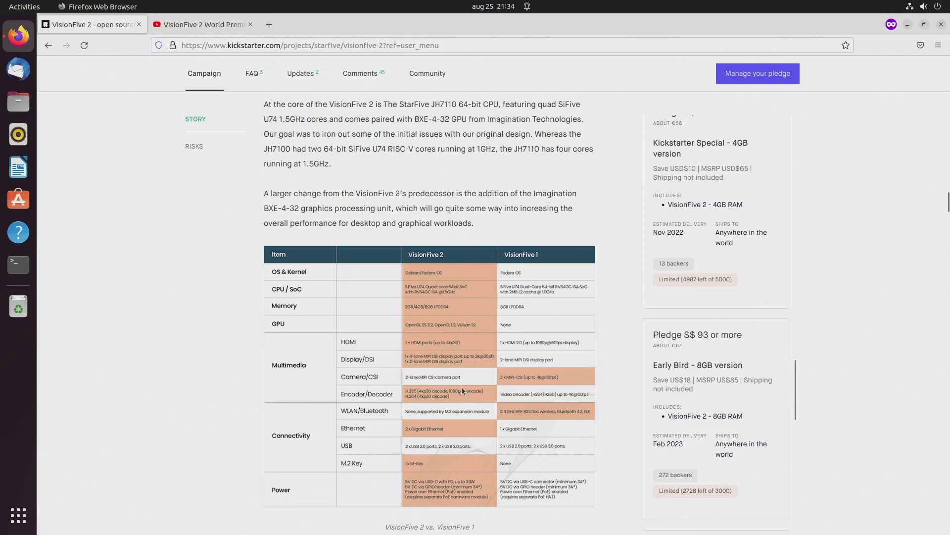
pyautogui.moveTo(613, 473)
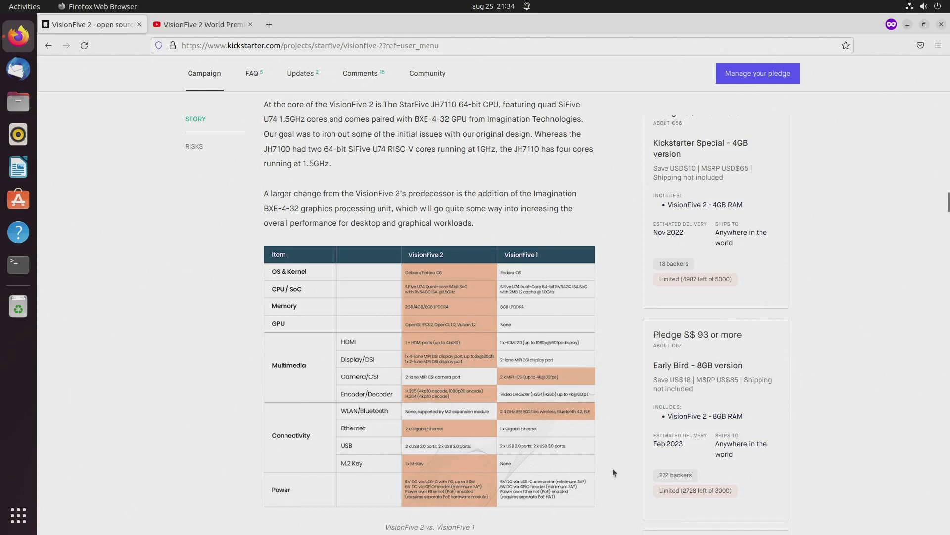
# - Scroll further until the VisionFive 2 vs Raspberry Pi 4 comparison table starts appearing
pyautogui.scroll(-3)
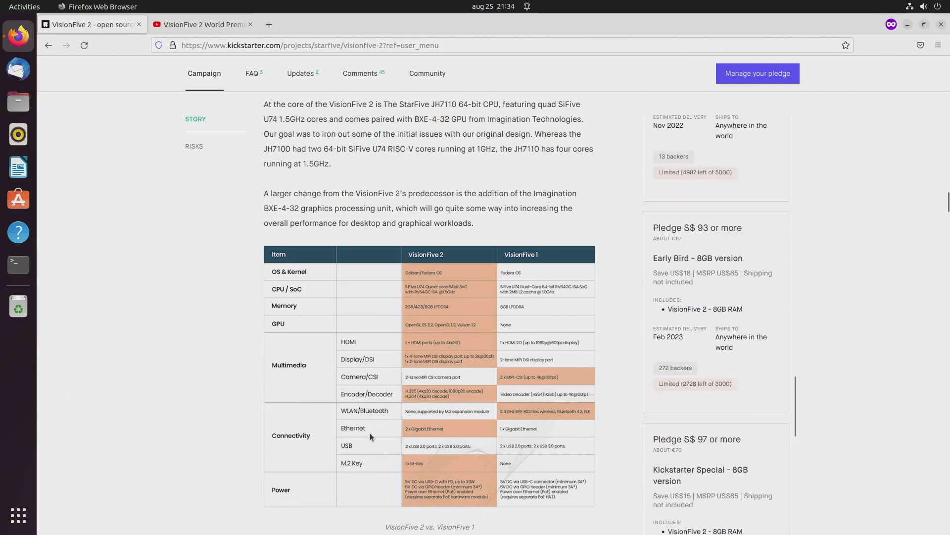
pyautogui.scroll(-3)
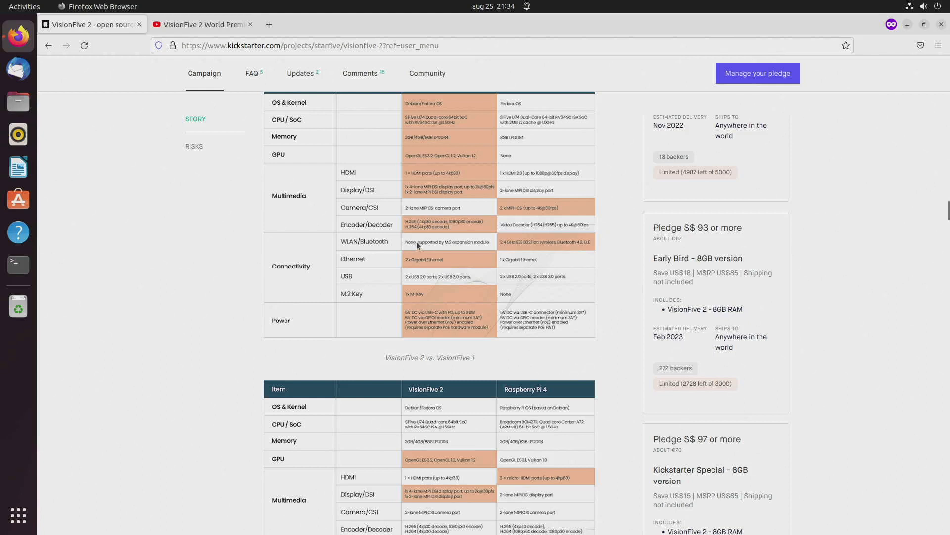
pyautogui.moveTo(420, 246)
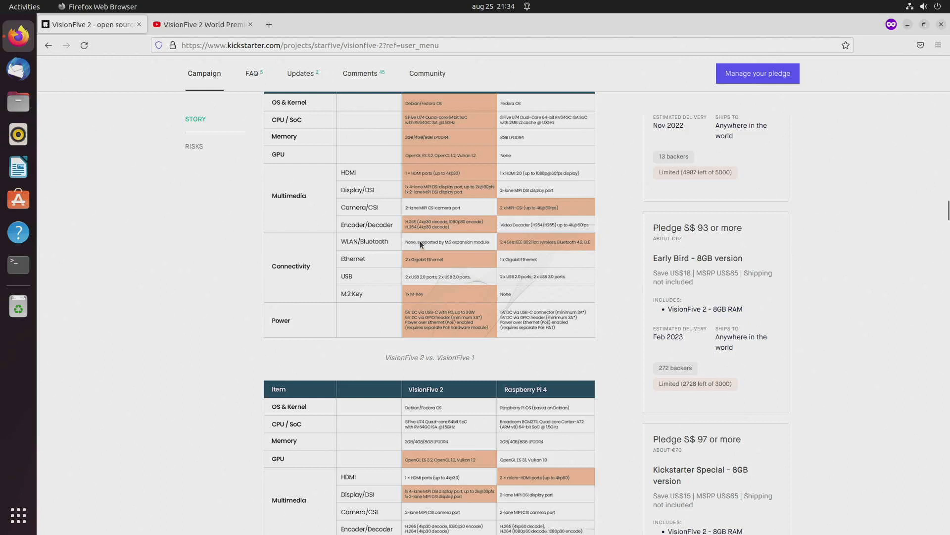
pyautogui.moveTo(422, 247)
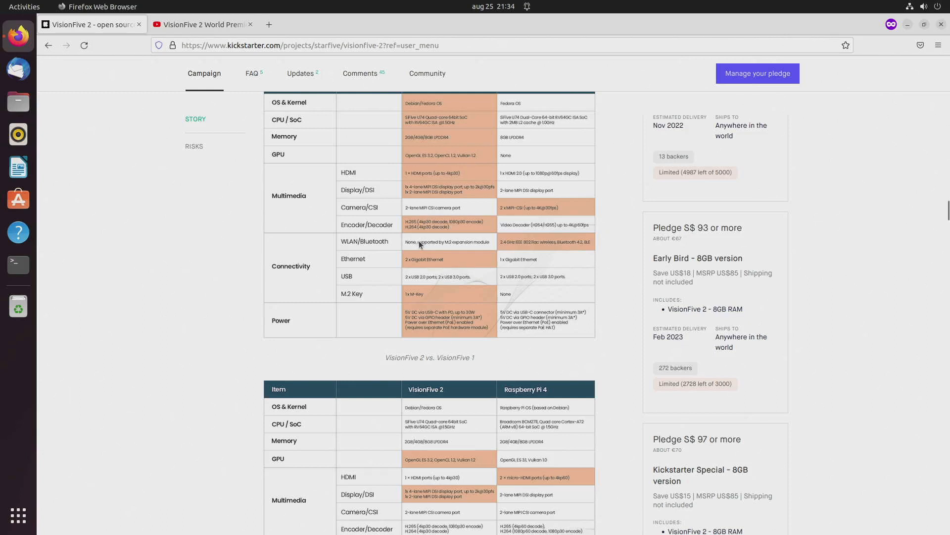
pyautogui.moveTo(411, 230)
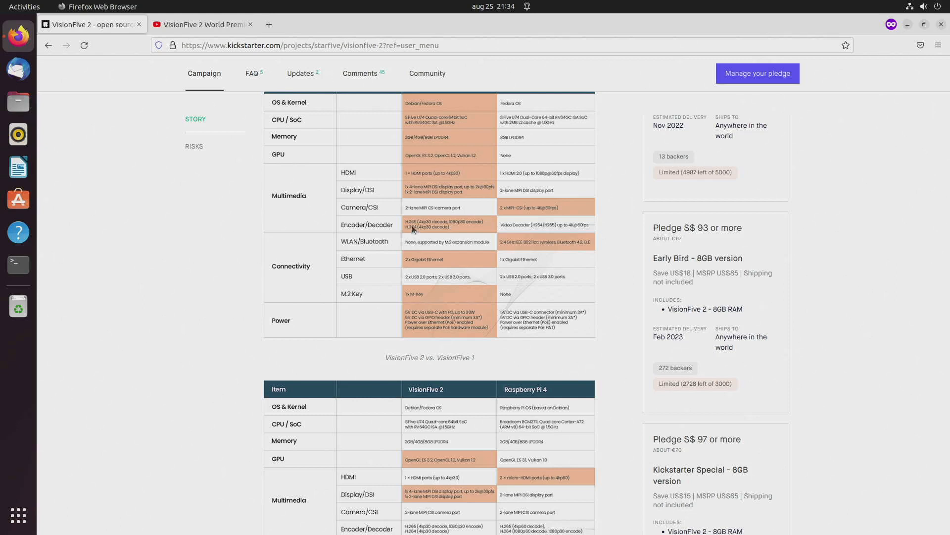
pyautogui.moveTo(453, 230)
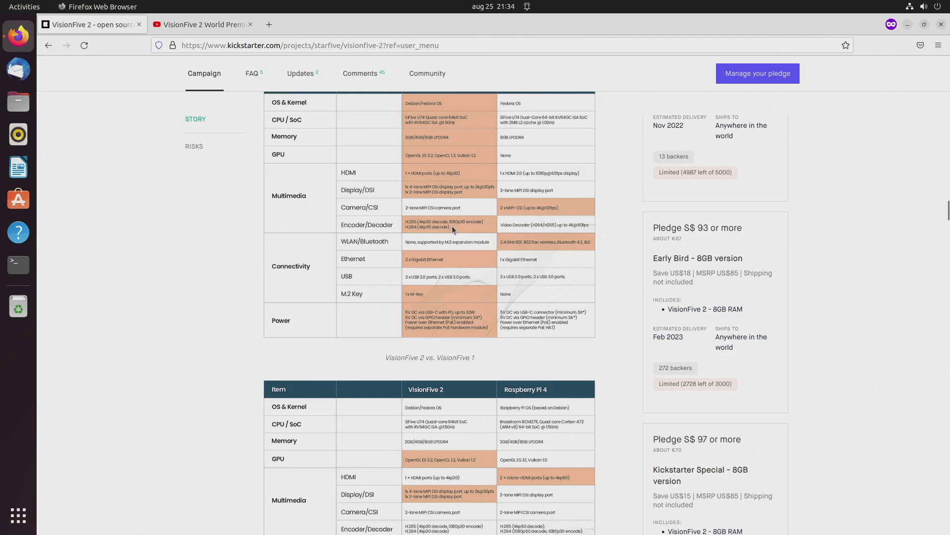
pyautogui.moveTo(460, 228)
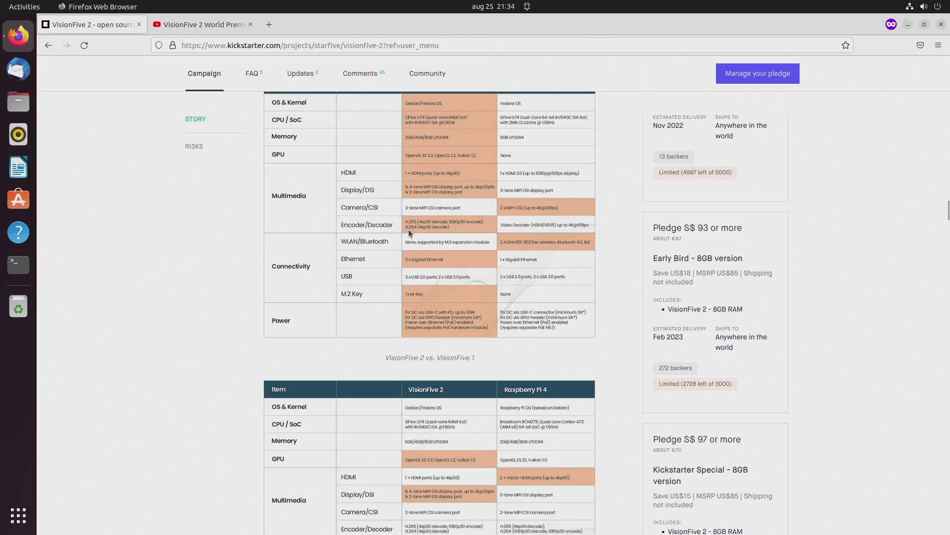
pyautogui.moveTo(451, 236)
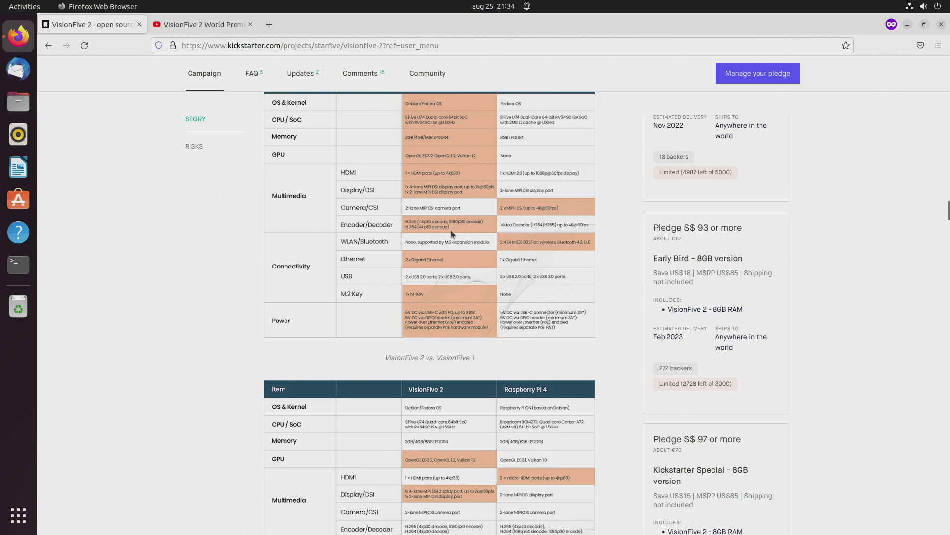
pyautogui.moveTo(488, 227)
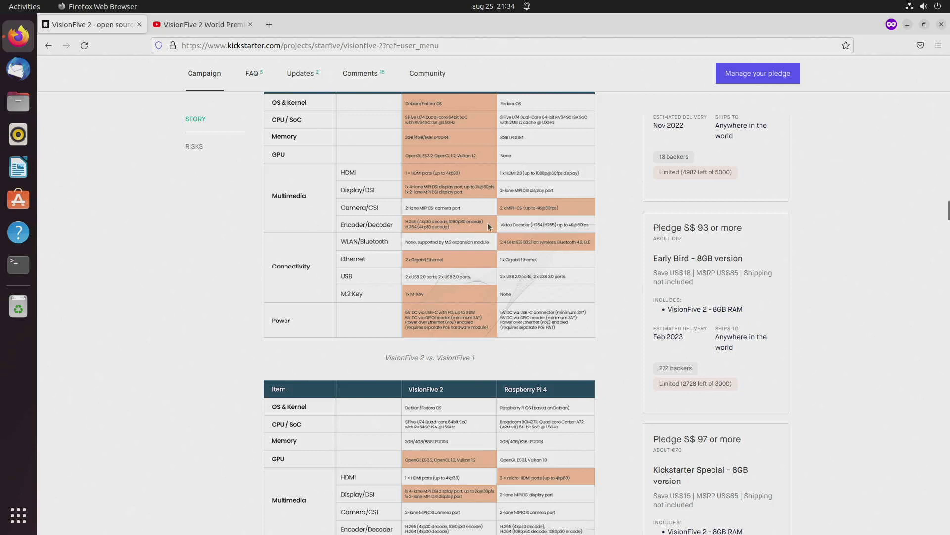
pyautogui.moveTo(463, 230)
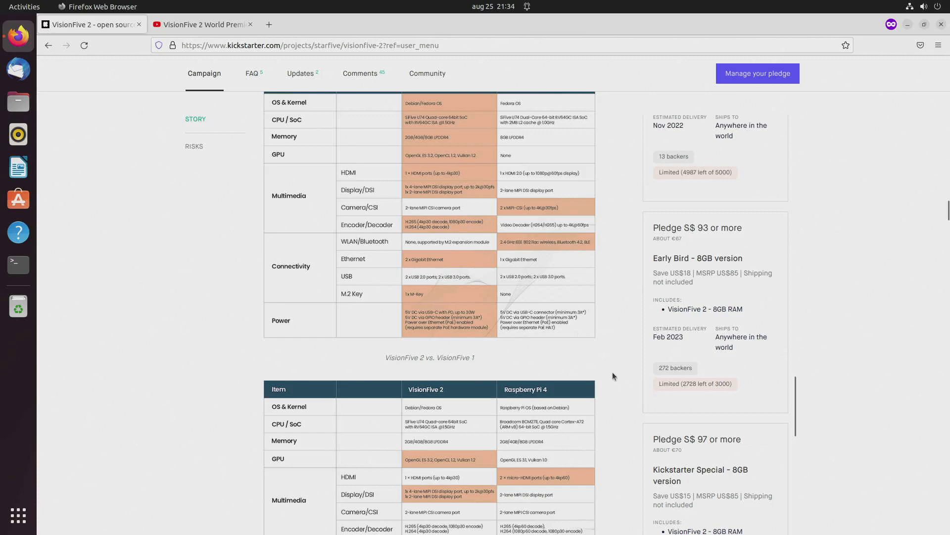
# - Scroll past the JH7110 CPU and GPU benchmark charts to Demos and Samples with the Quake 3D clip
pyautogui.scroll(-3)
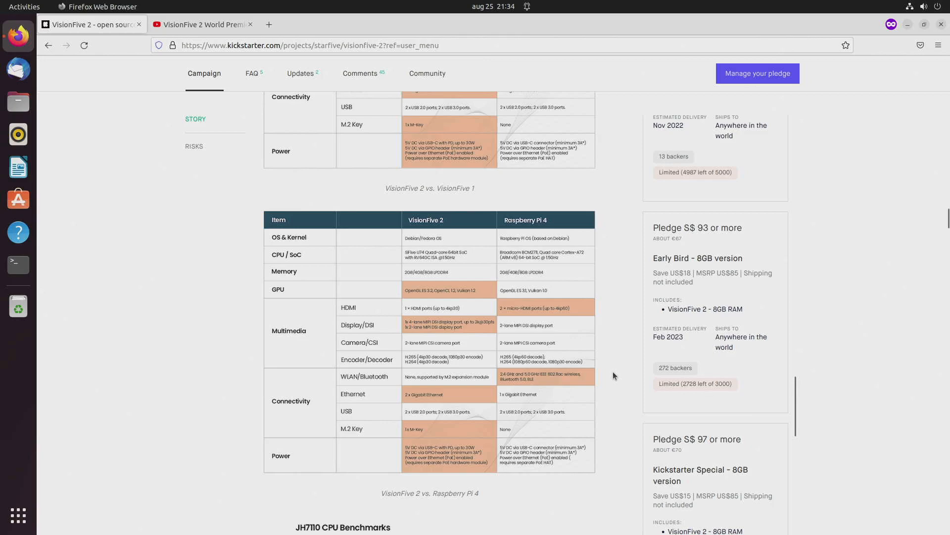
pyautogui.scroll(-3)
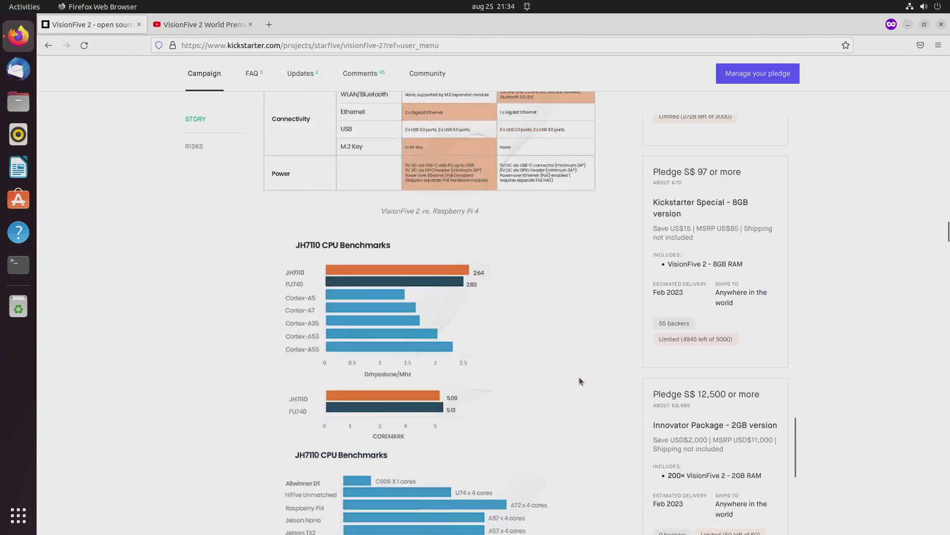
pyautogui.scroll(-3)
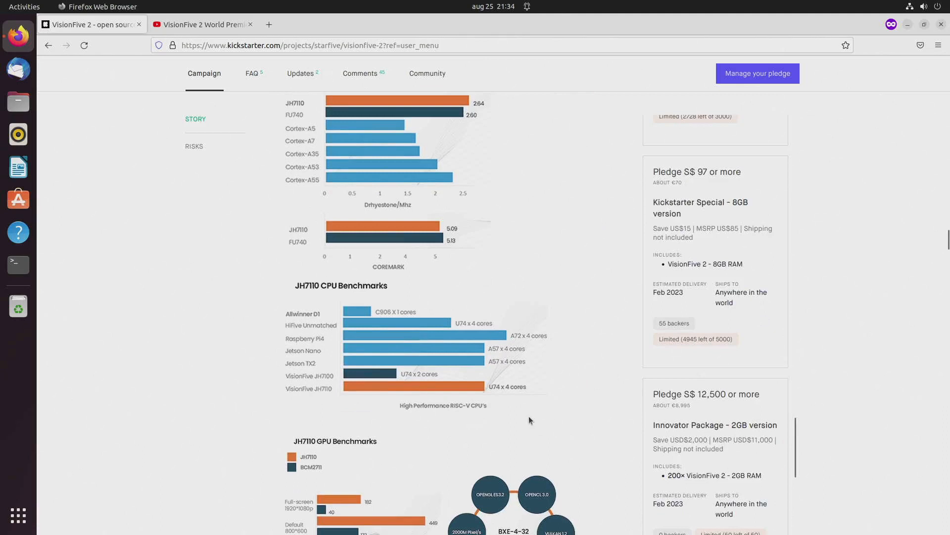
pyautogui.moveTo(527, 431)
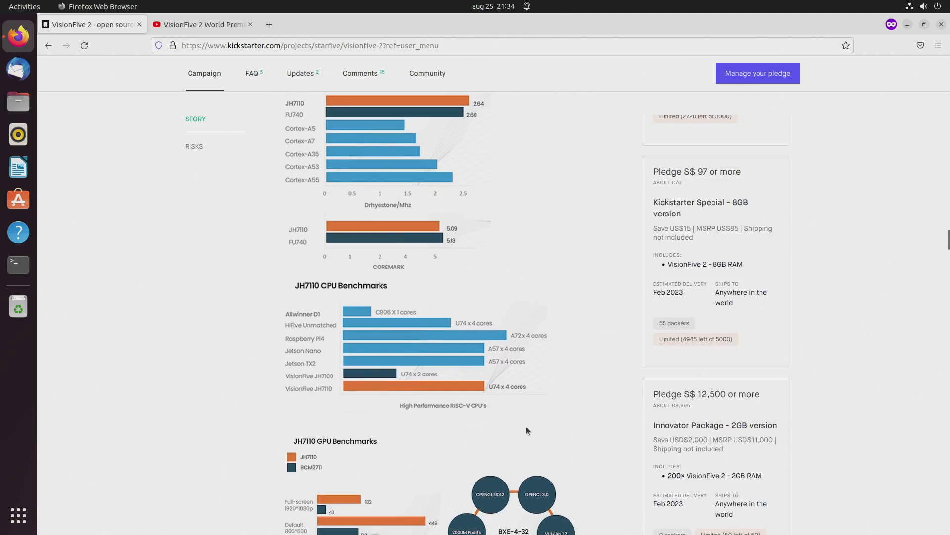
pyautogui.moveTo(491, 351)
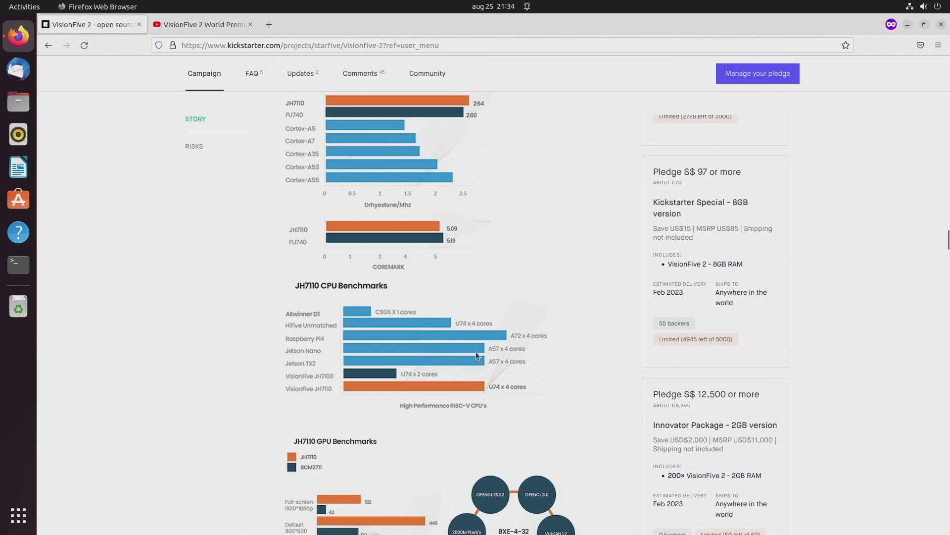
pyautogui.moveTo(494, 373)
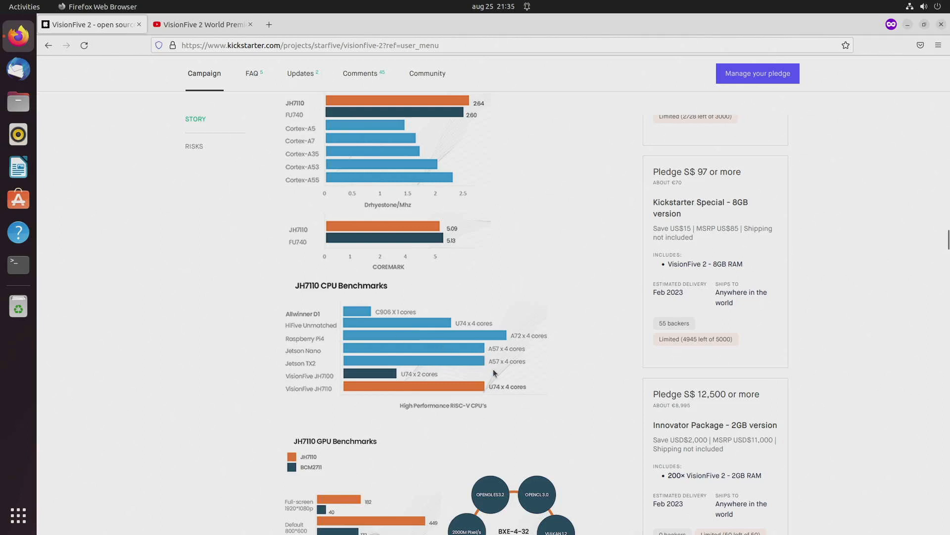
pyautogui.moveTo(488, 409)
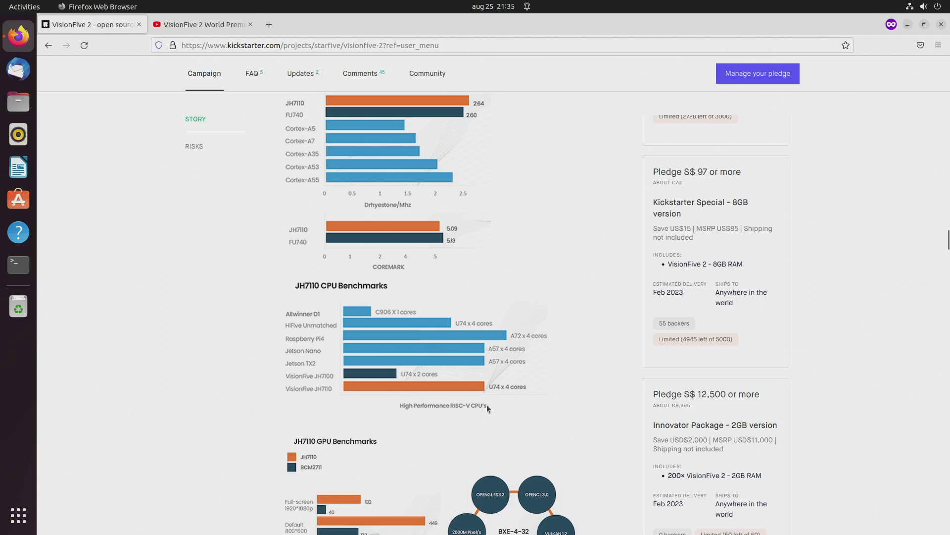
pyautogui.moveTo(484, 352)
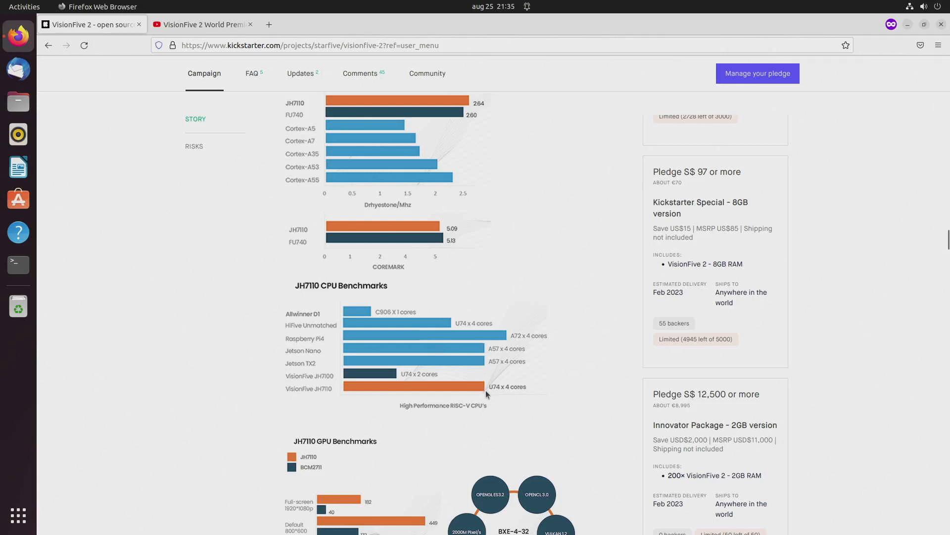
pyautogui.moveTo(506, 338)
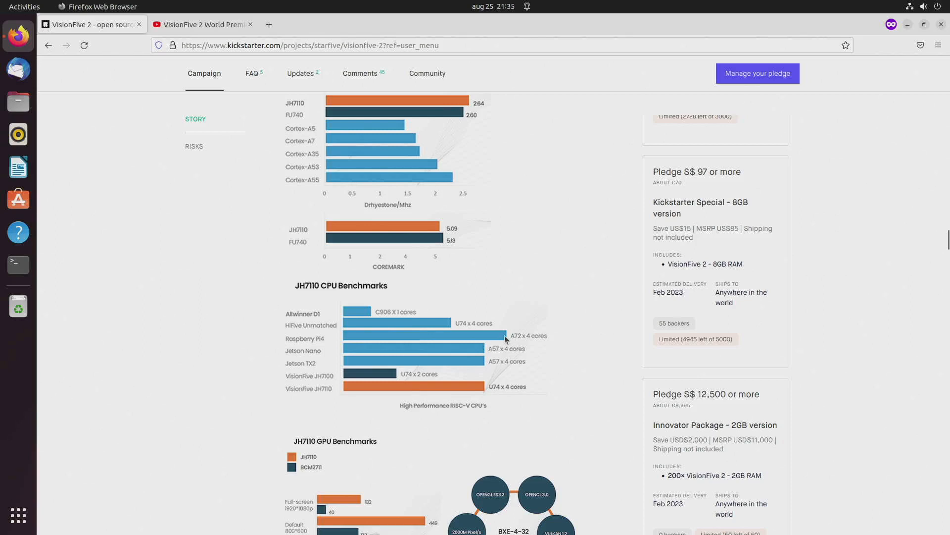
pyautogui.moveTo(508, 339)
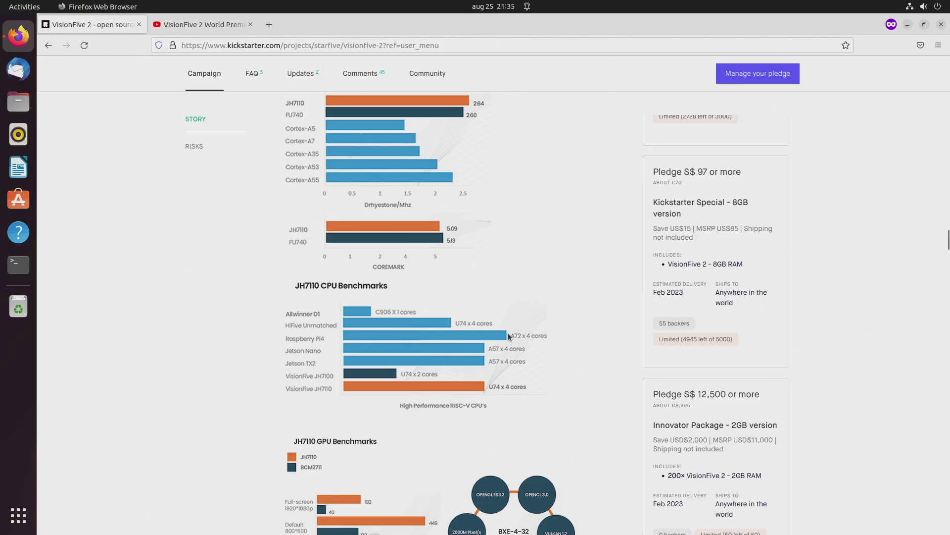
pyautogui.moveTo(505, 336)
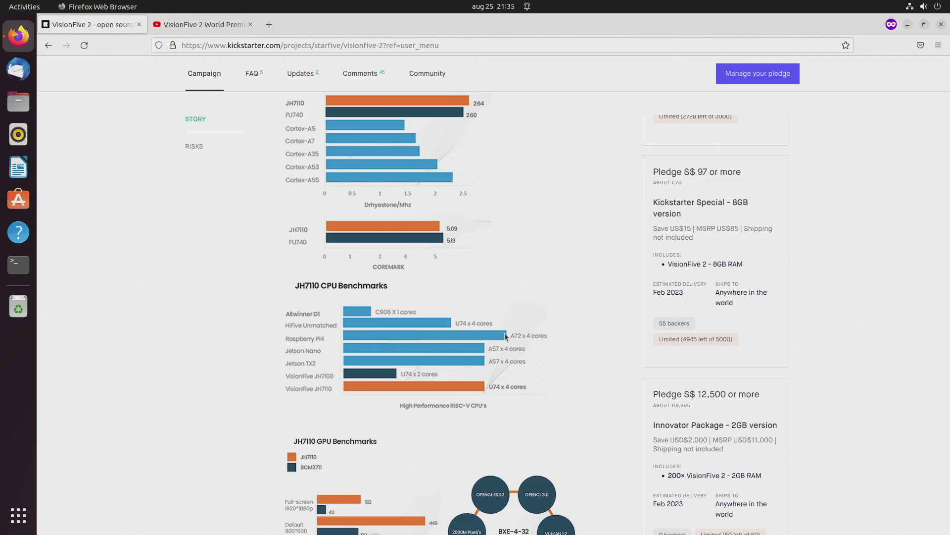
pyautogui.moveTo(490, 355)
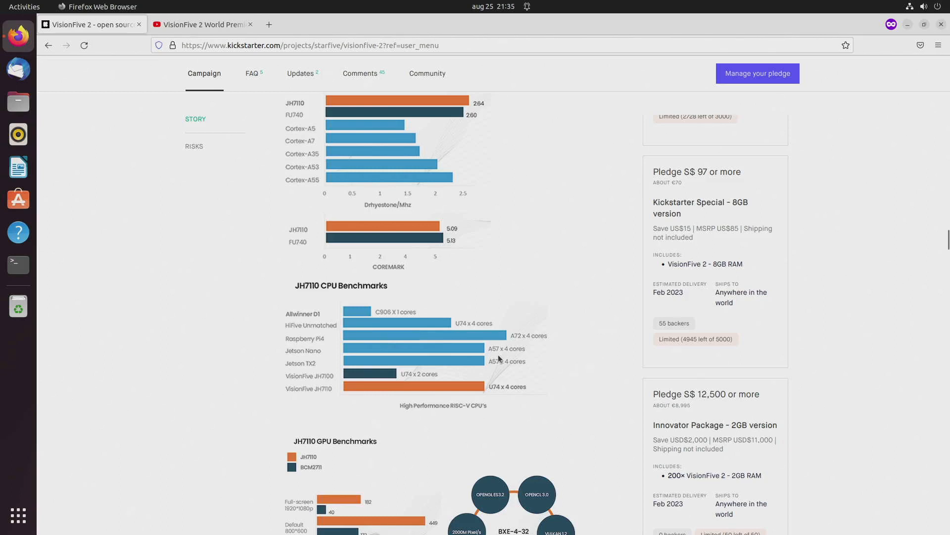
pyautogui.scroll(-3)
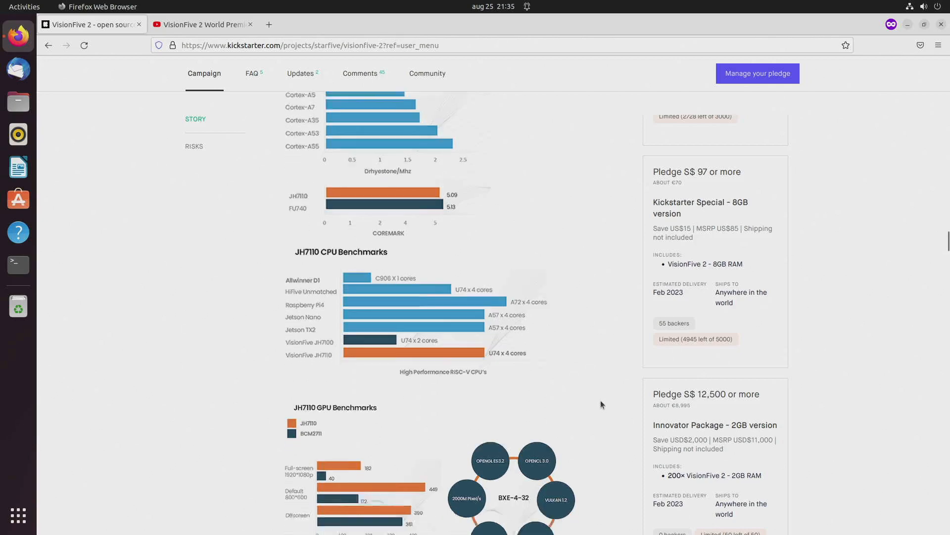
pyautogui.scroll(-3)
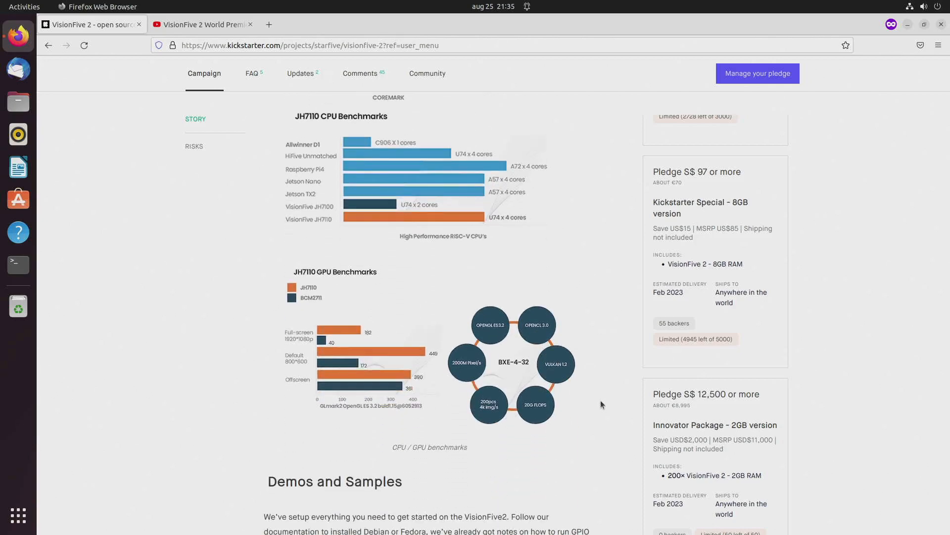
pyautogui.scroll(-3)
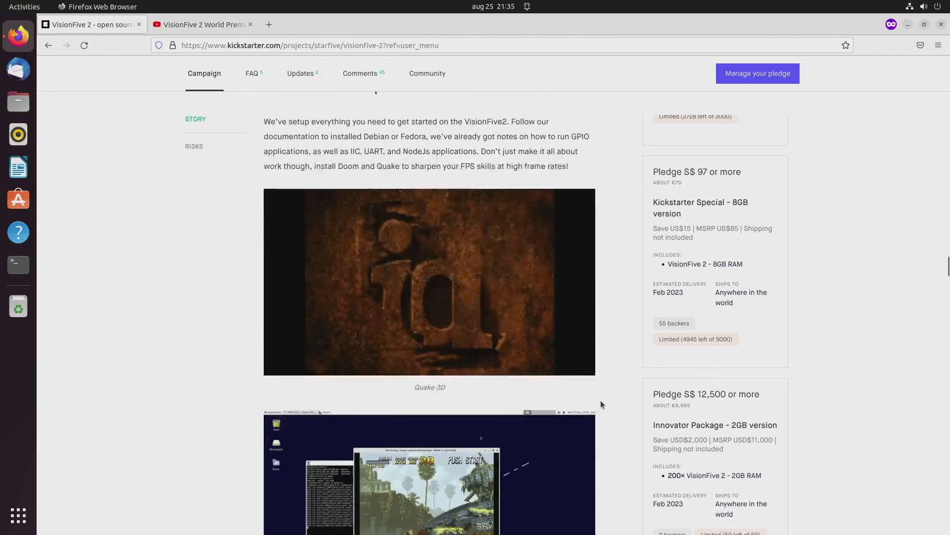
# - Switch to the YouTube tab showing the StarFive VisionFive 2 World Premiere video
pyautogui.click(200, 24)
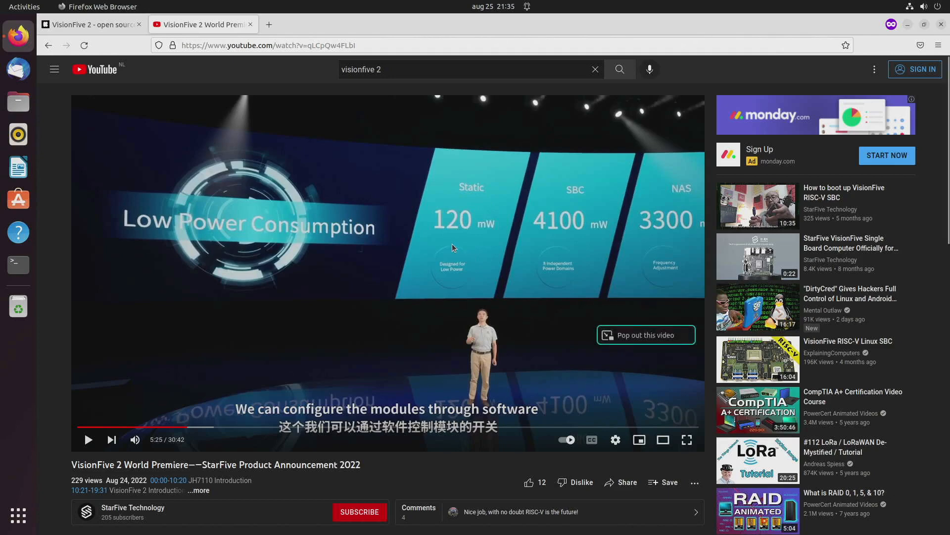
pyautogui.moveTo(458, 239)
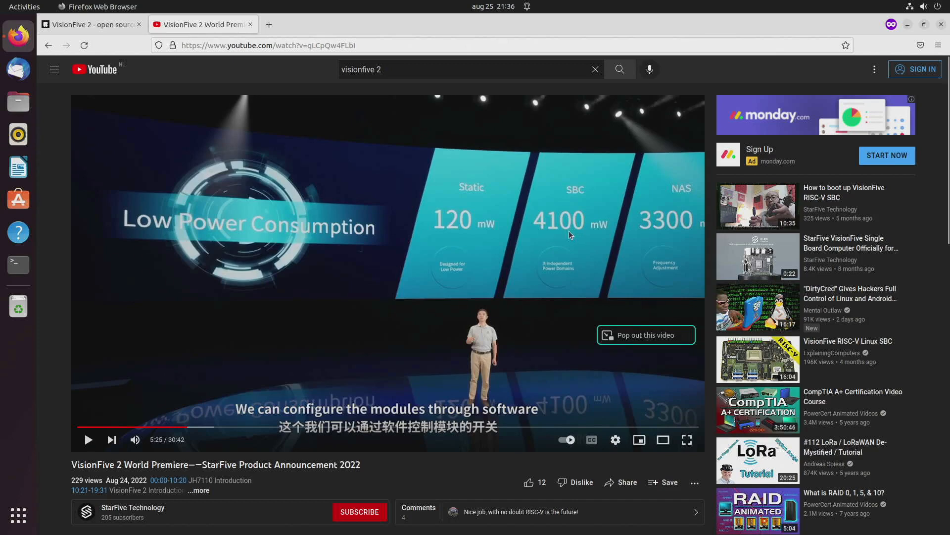
pyautogui.moveTo(557, 235)
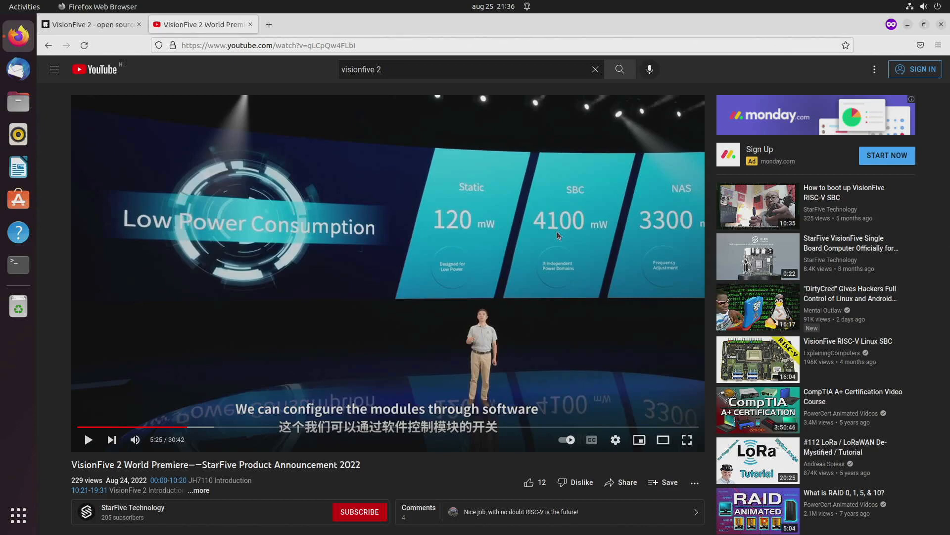
pyautogui.moveTo(558, 239)
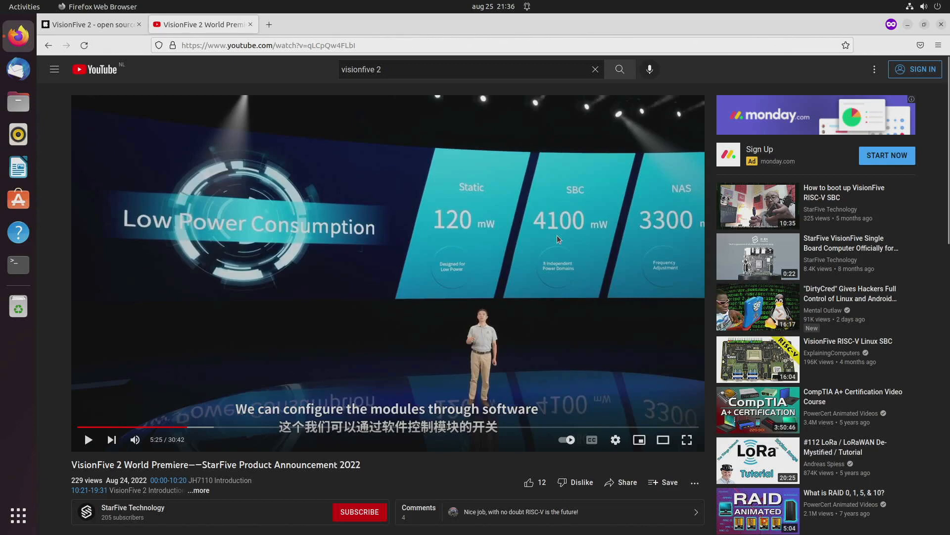
pyautogui.moveTo(638, 229)
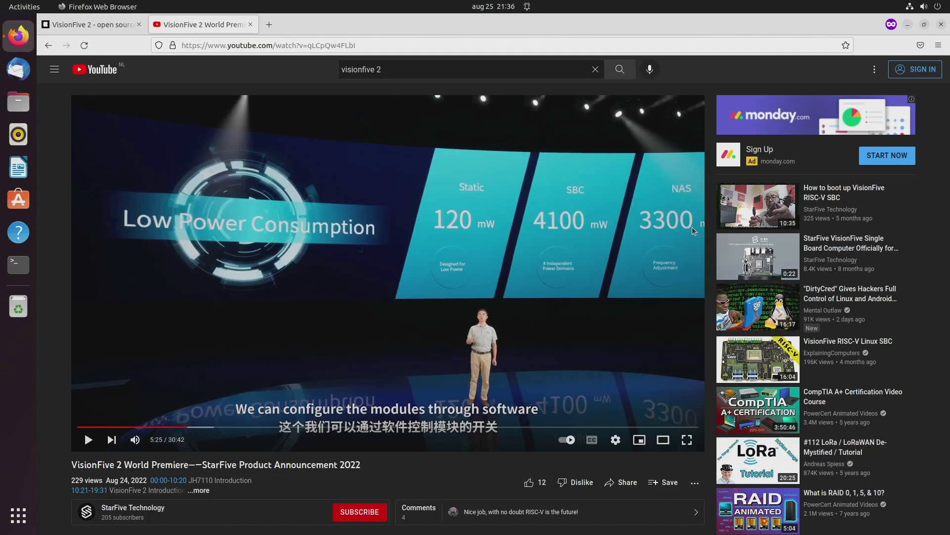
pyautogui.moveTo(695, 228)
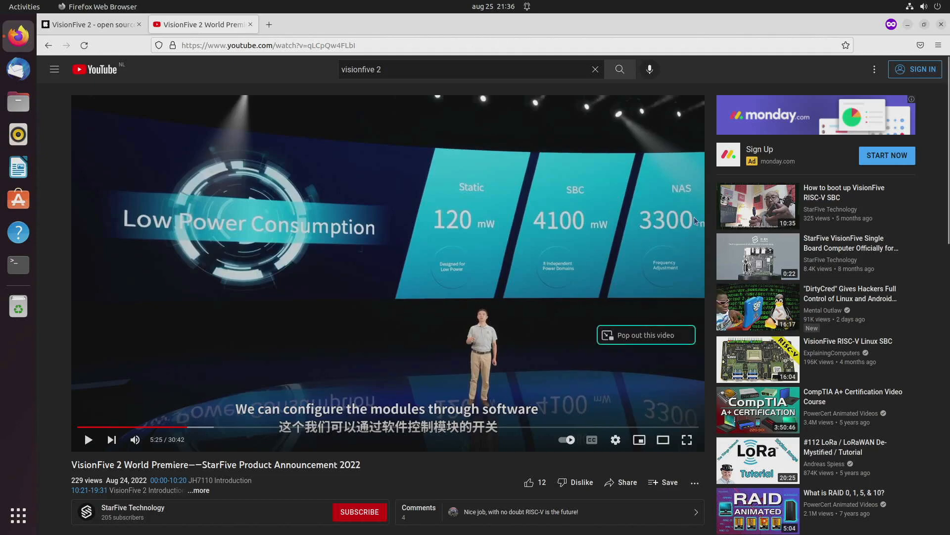
pyautogui.moveTo(91, 399)
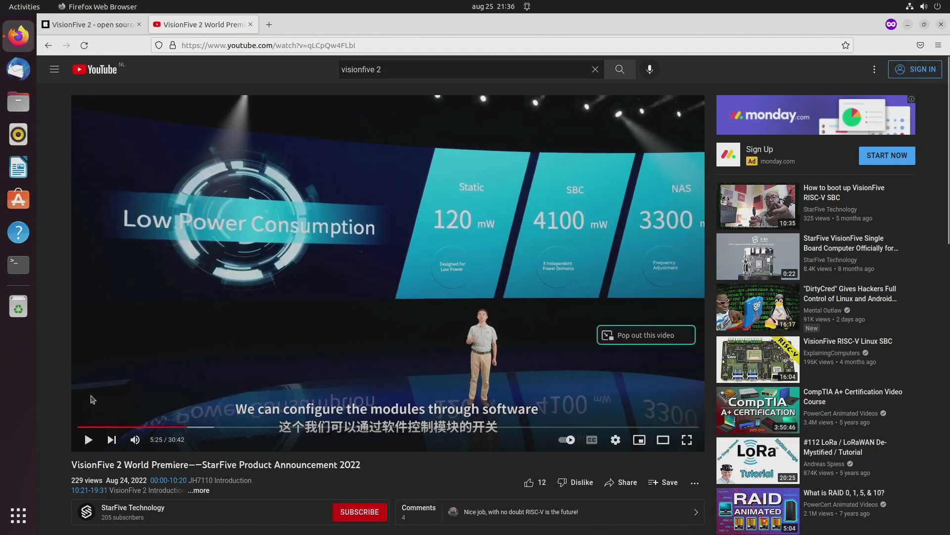
# - Move the premiere video ahead to the GPU rendering, encoding, decoding and display slide around 6:26
pyautogui.scroll(-3)
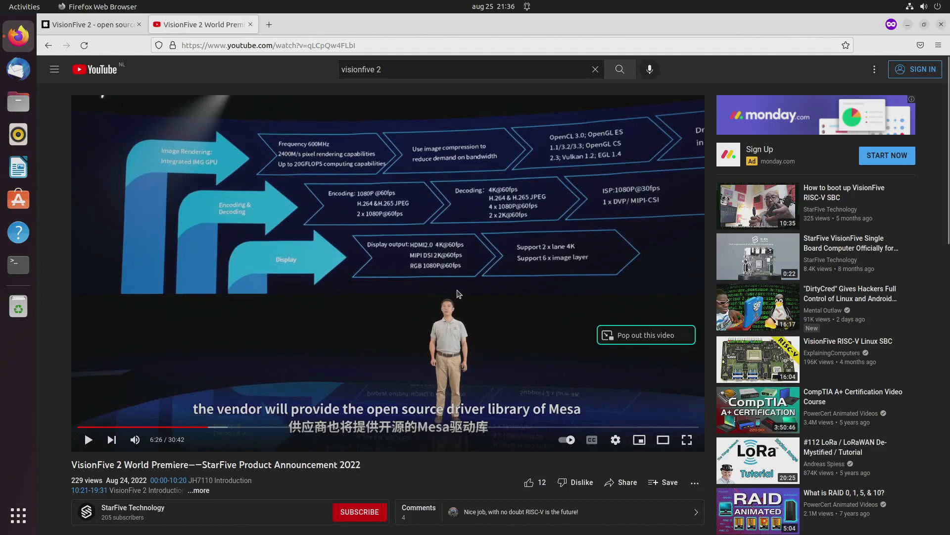
pyautogui.moveTo(291, 372)
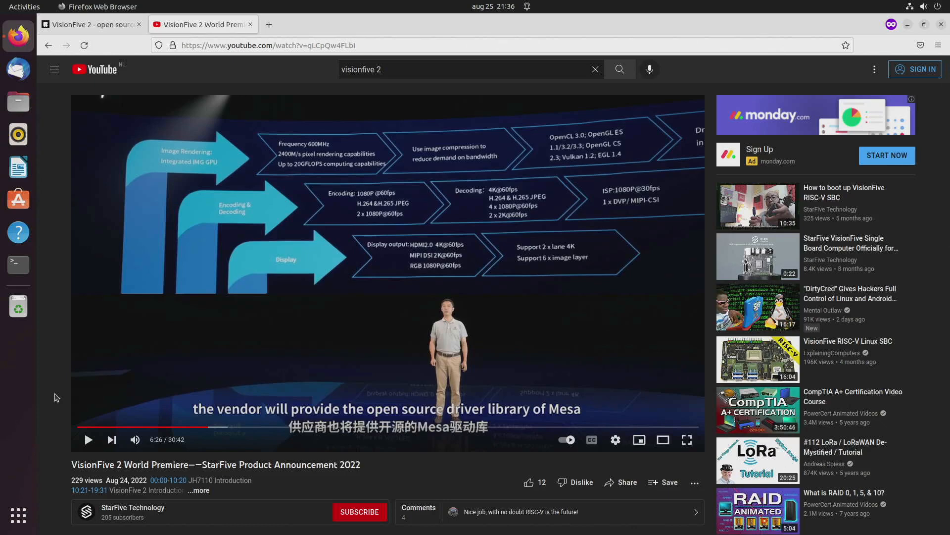
pyautogui.scroll(-3)
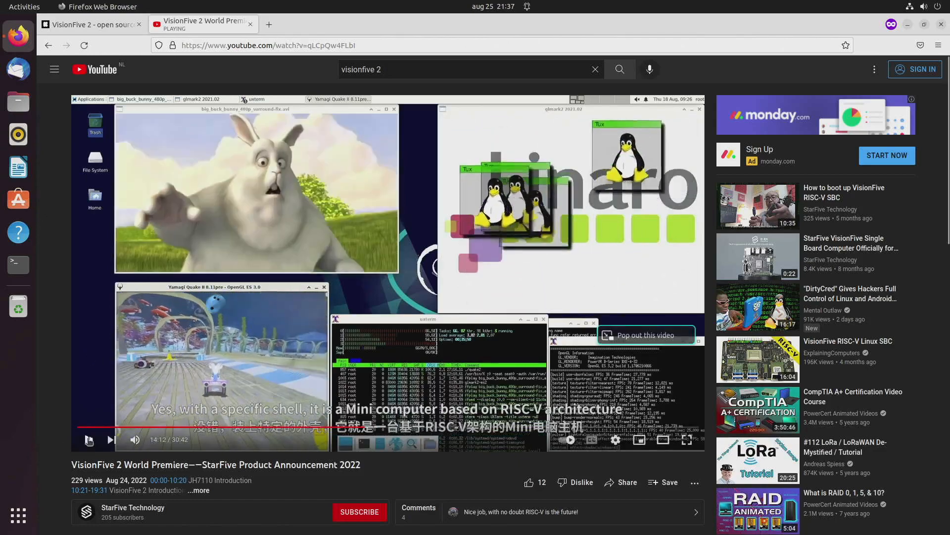
pyautogui.moveTo(58, 393)
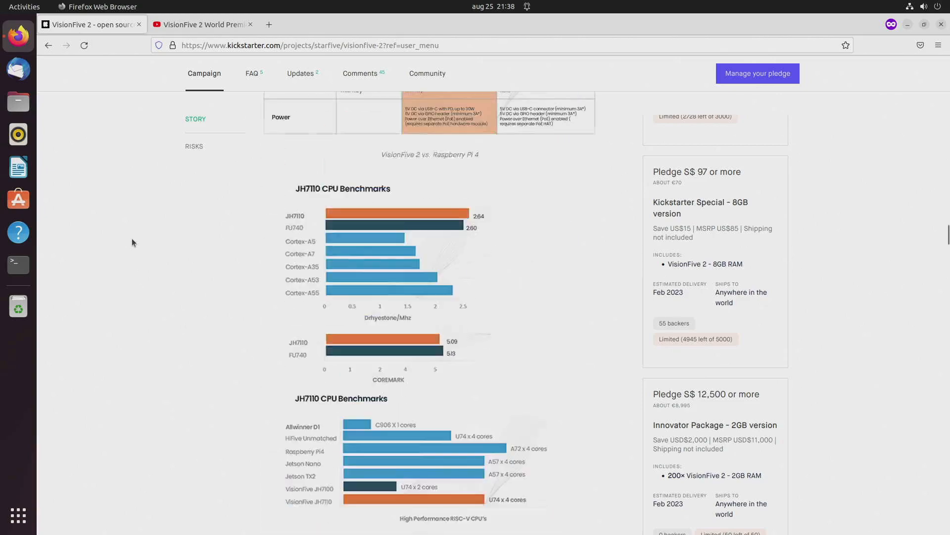
# - Scroll back to the top of the campaign page showing €57,445 pledged and 811 backers
pyautogui.scroll(-3)
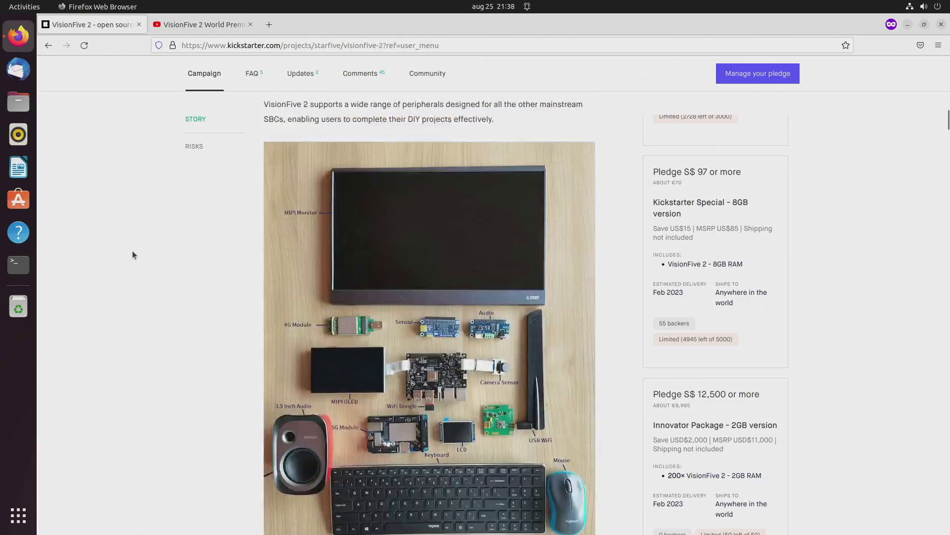
pyautogui.scroll(3)
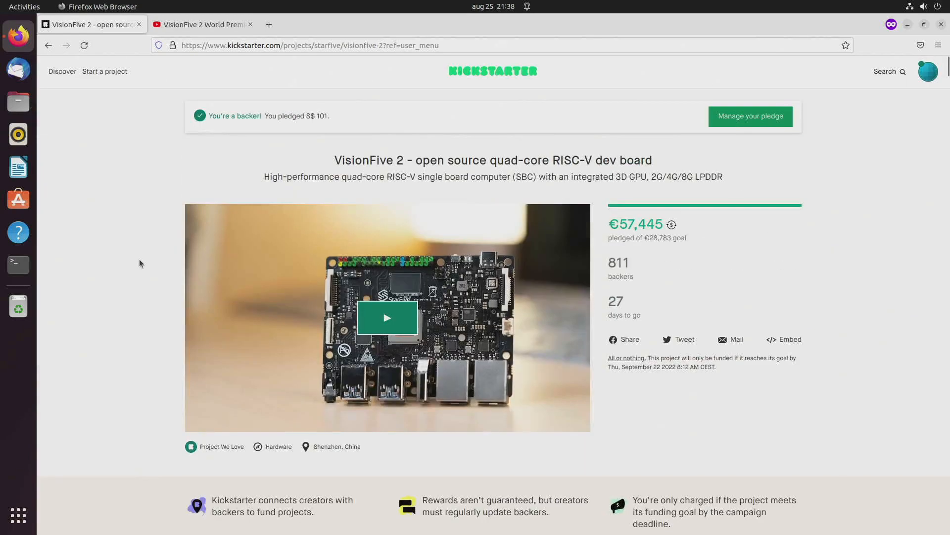